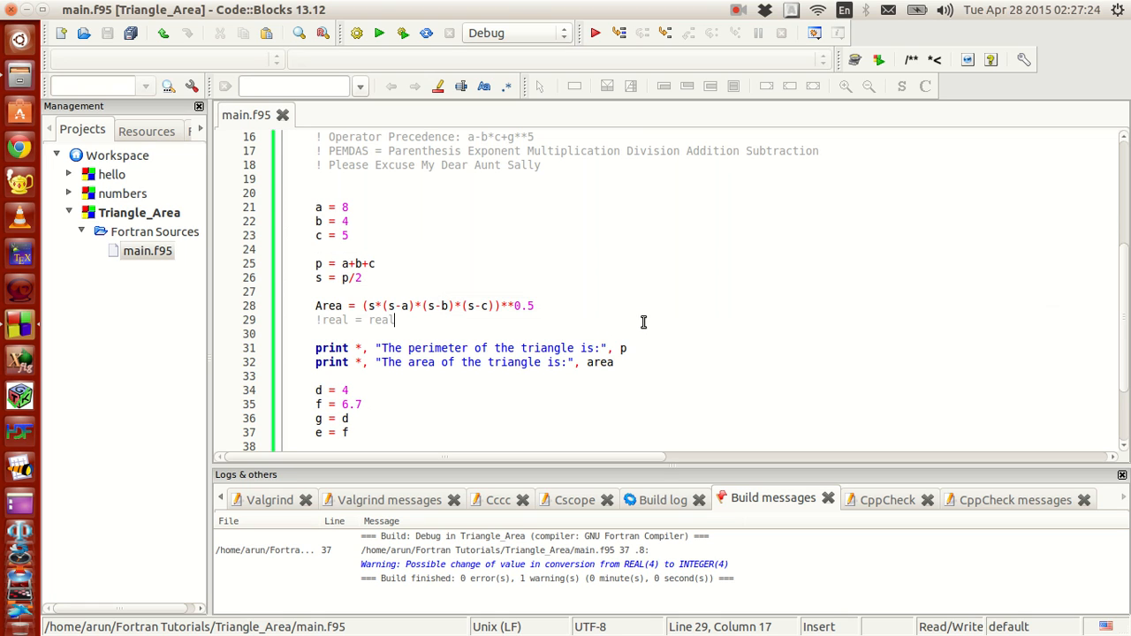
pyautogui.moveTo(638, 324)
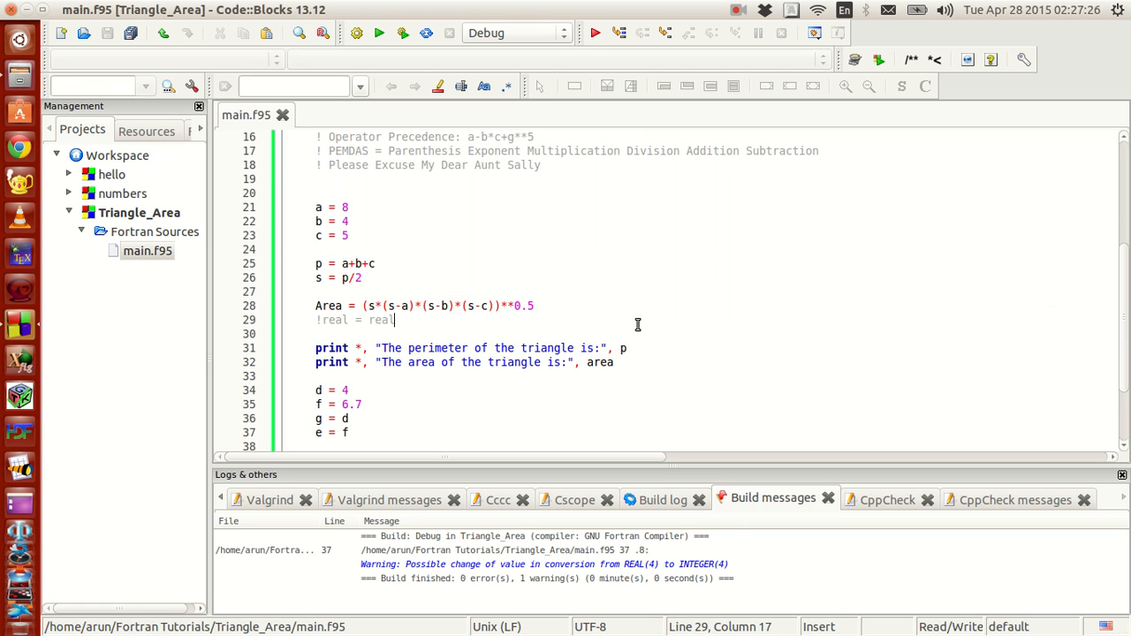
pyautogui.moveTo(624, 333)
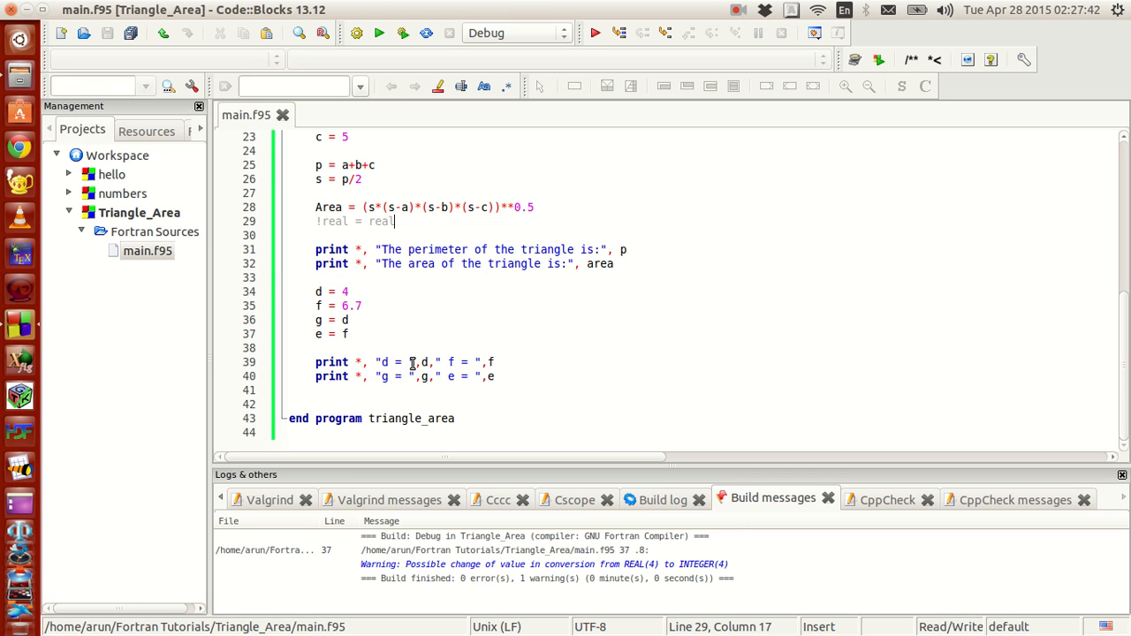
pyautogui.moveTo(396, 353)
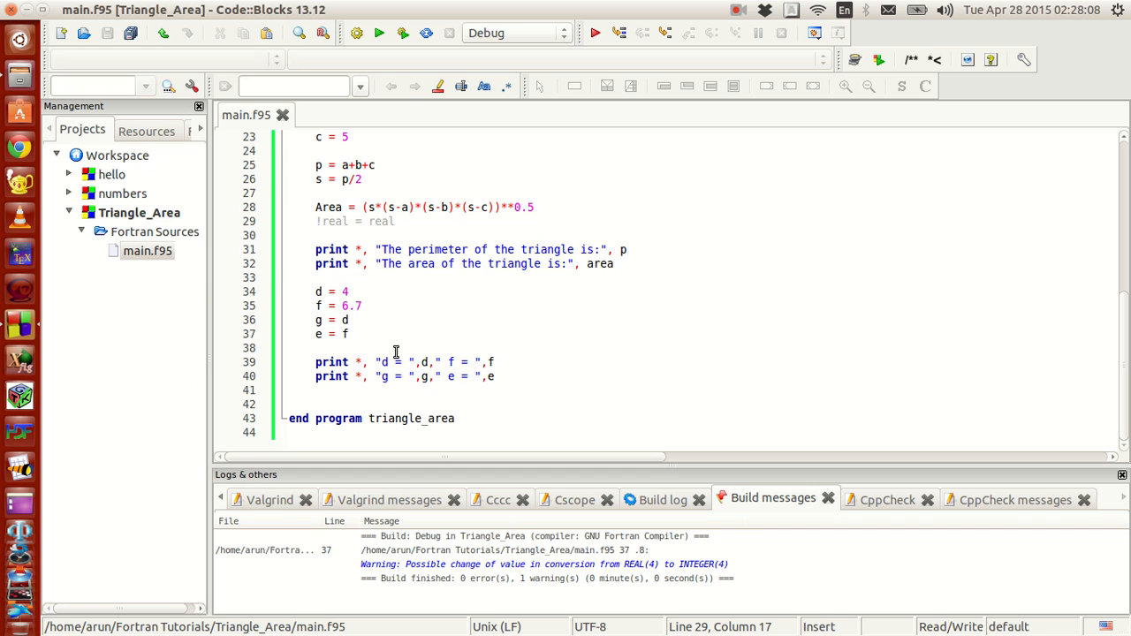
pyautogui.moveTo(351, 349)
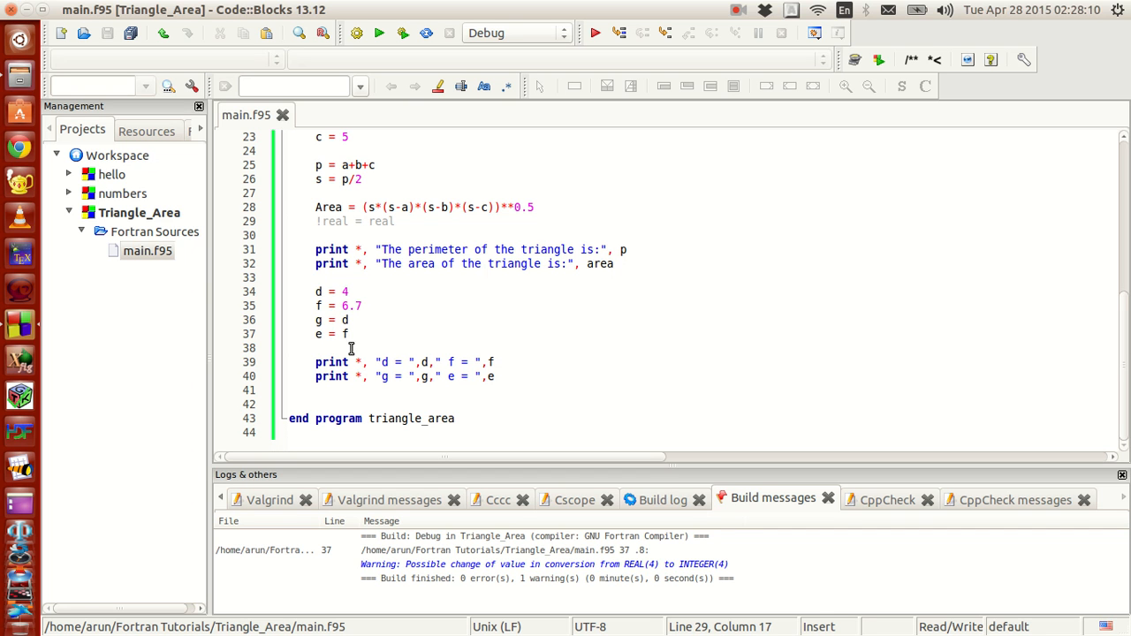
pyautogui.moveTo(365, 345)
pyautogui.write('int(')
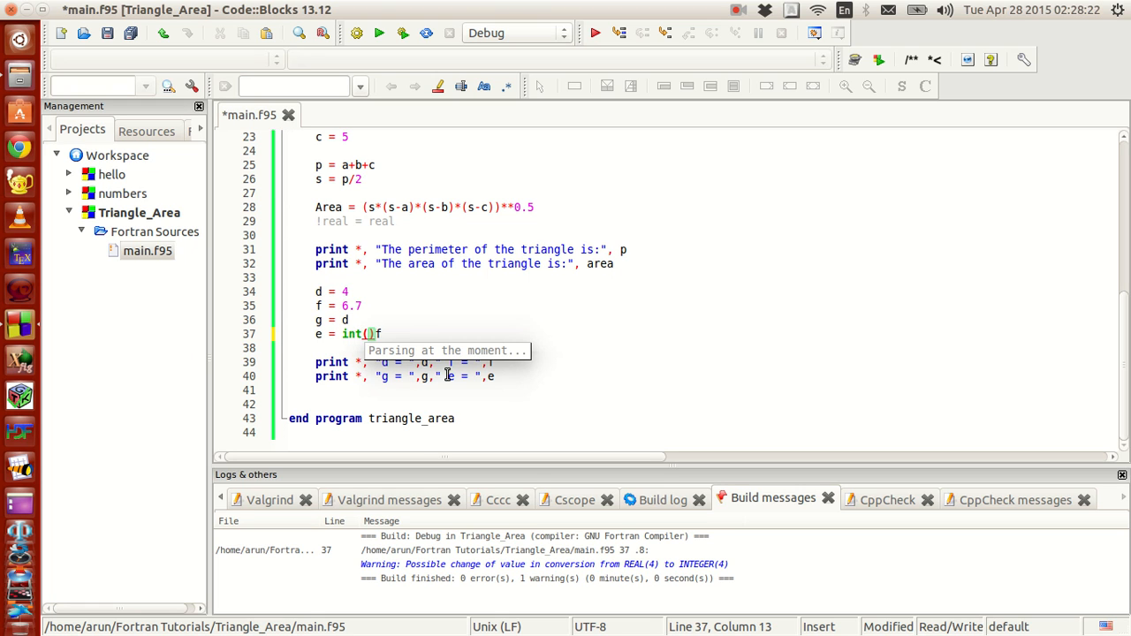
# Change the assignments to e = int(f) and g = real(d), then save the file.
pyautogui.write('f')
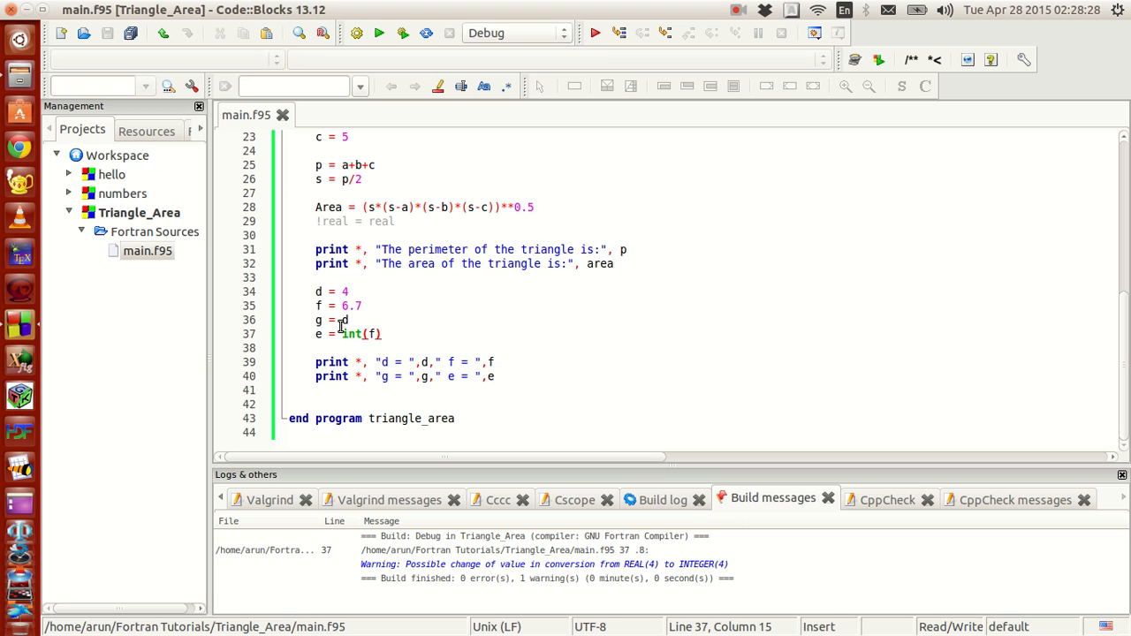
pyautogui.write('real(')
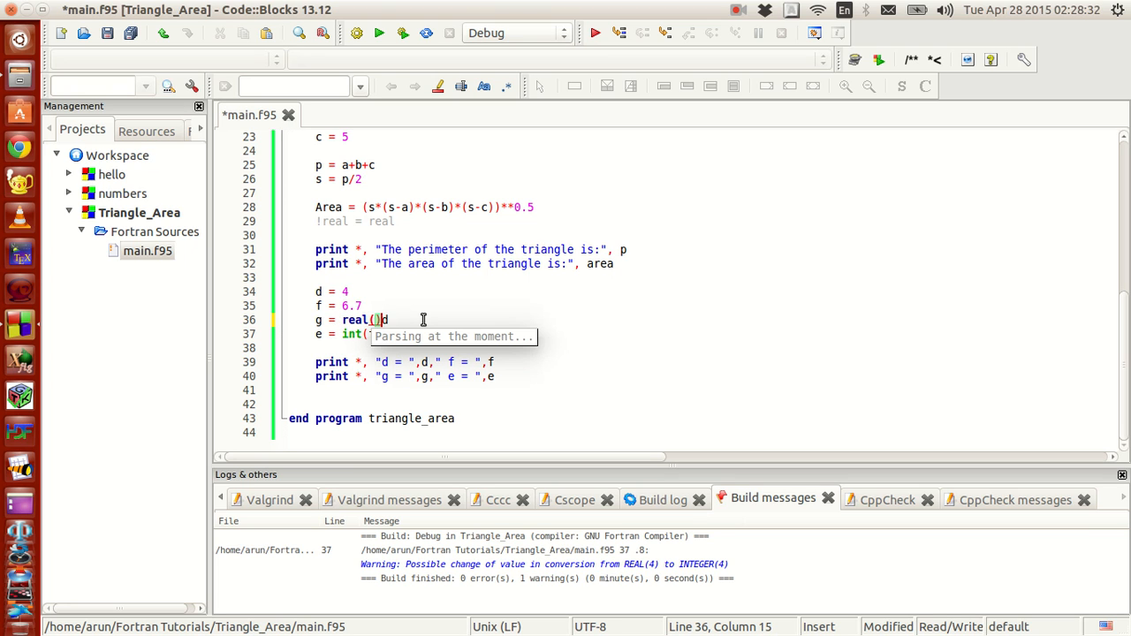
pyautogui.write('d')
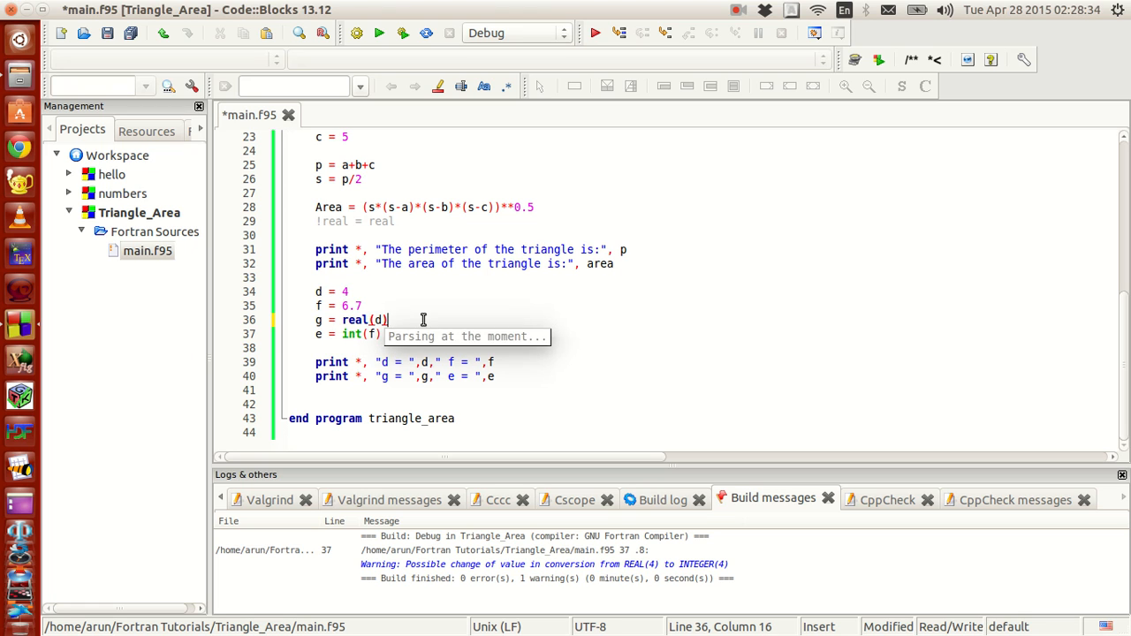
pyautogui.press('ctrl+s')
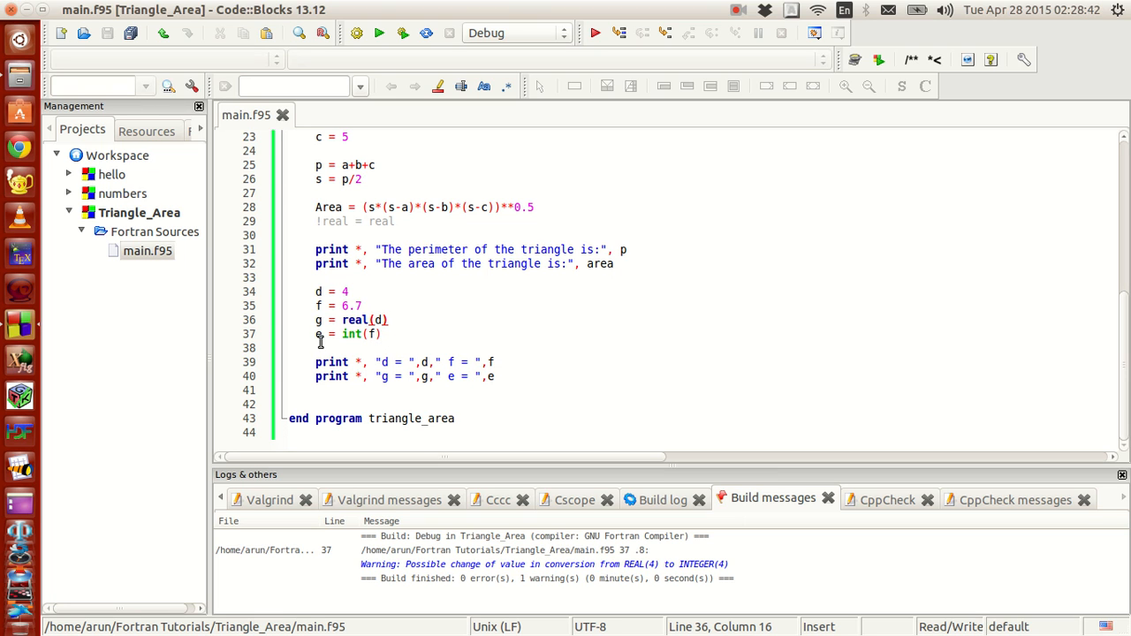
pyautogui.moveTo(394, 330)
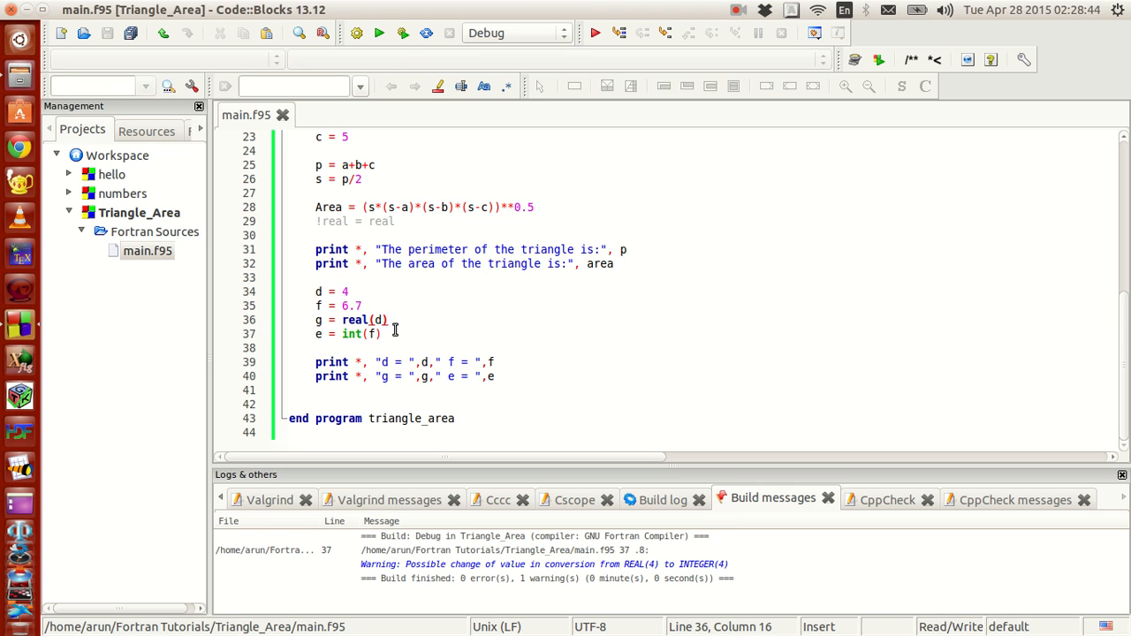
# Rebuild Triangle_Area and confirm the build log shows 0 errors and 0 warnings.
pyautogui.click(661, 497)
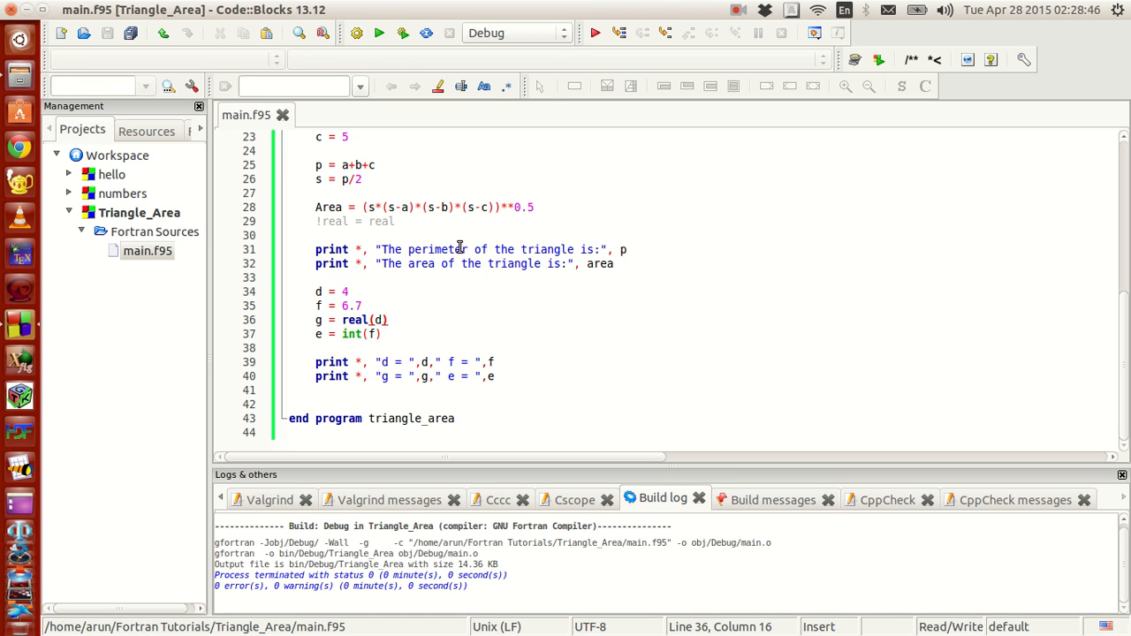
pyautogui.moveTo(532, 327)
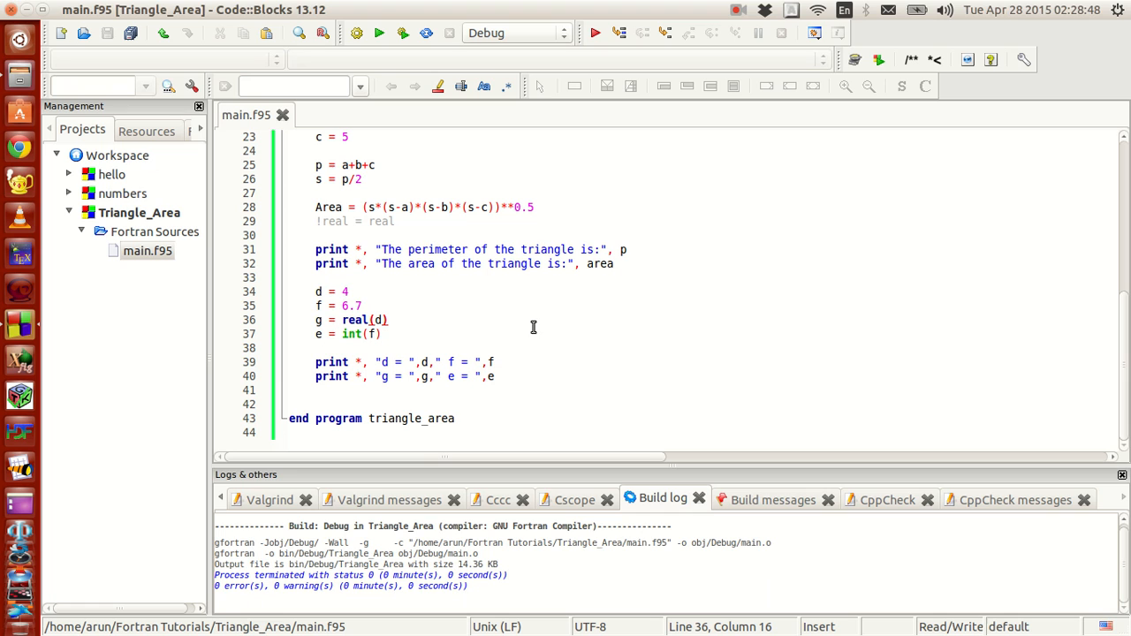
pyautogui.moveTo(370, 331)
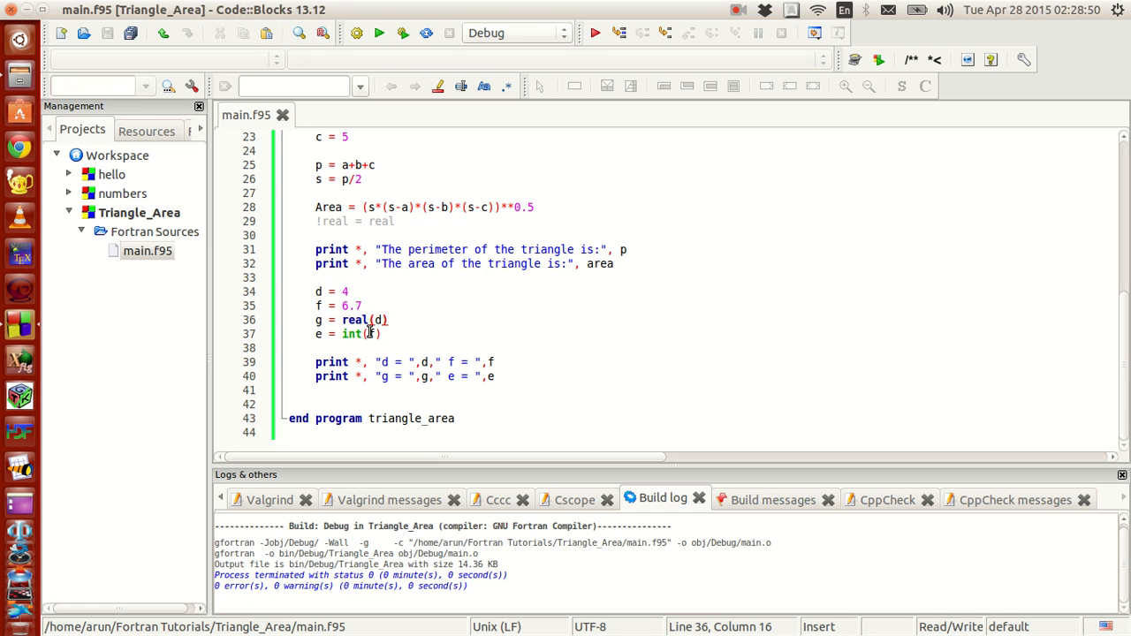
pyautogui.moveTo(404, 334)
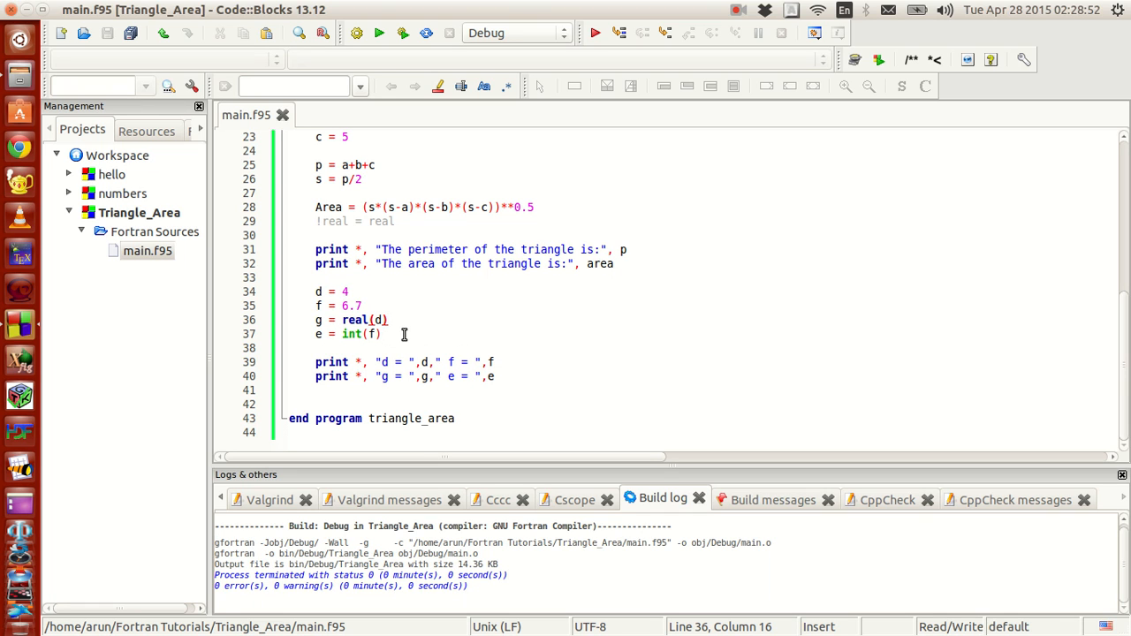
pyautogui.moveTo(428, 513)
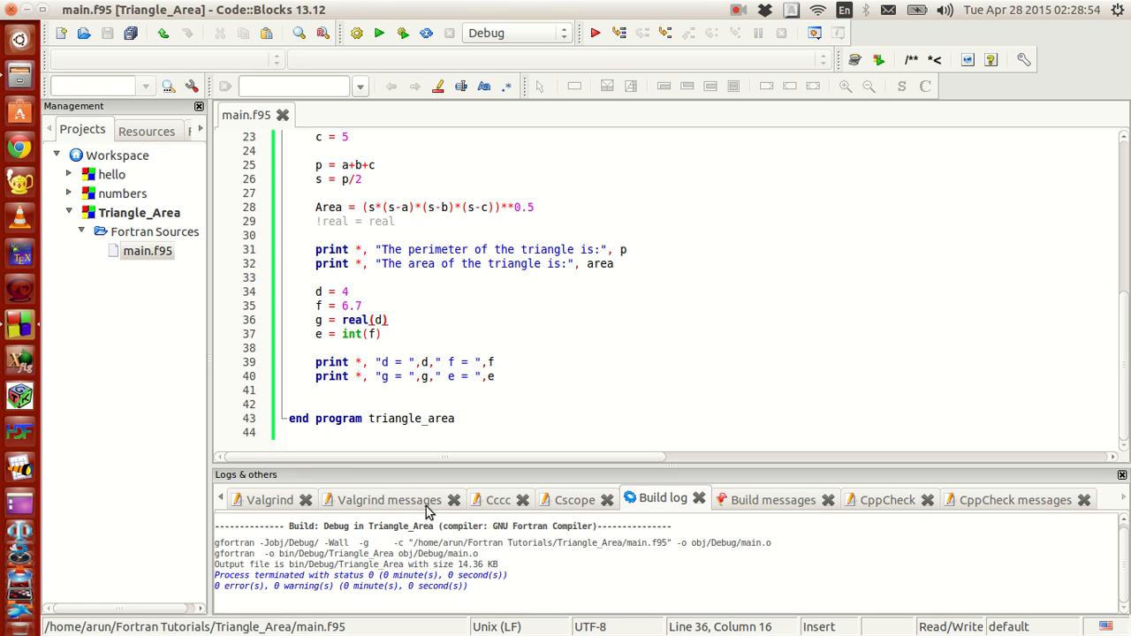
pyautogui.moveTo(595, 420)
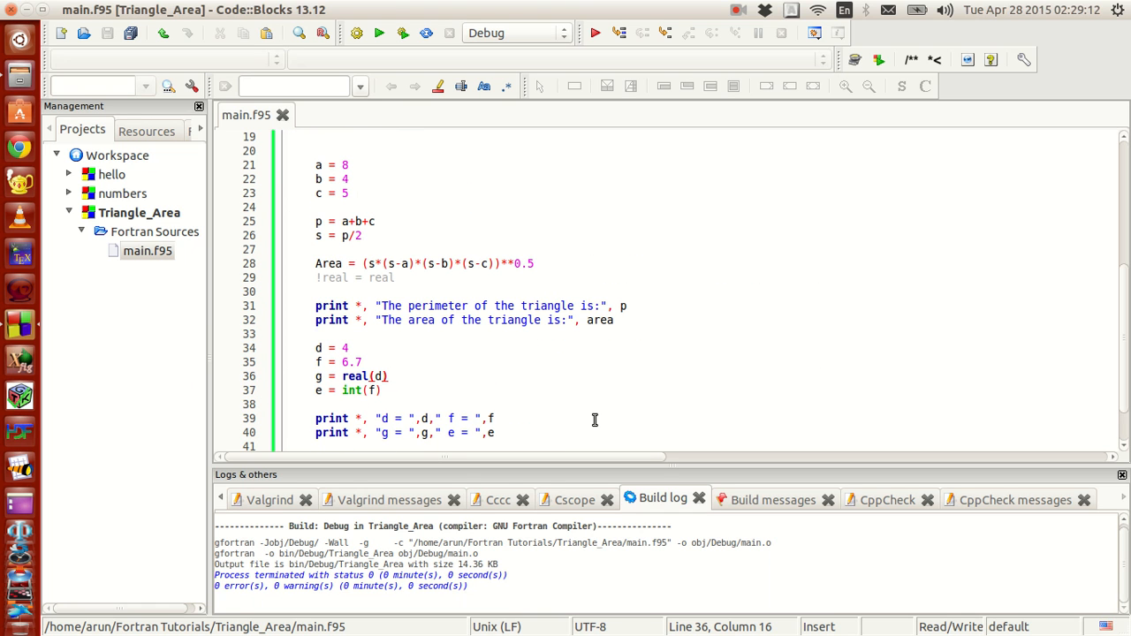
pyautogui.scroll(-3)
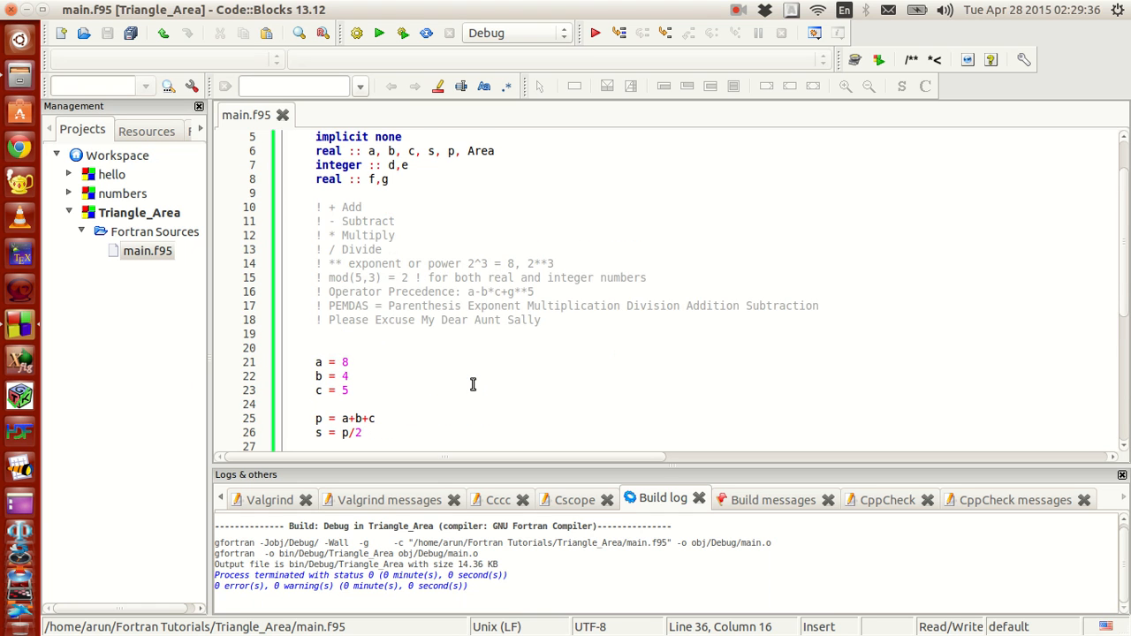
pyautogui.scroll(-3)
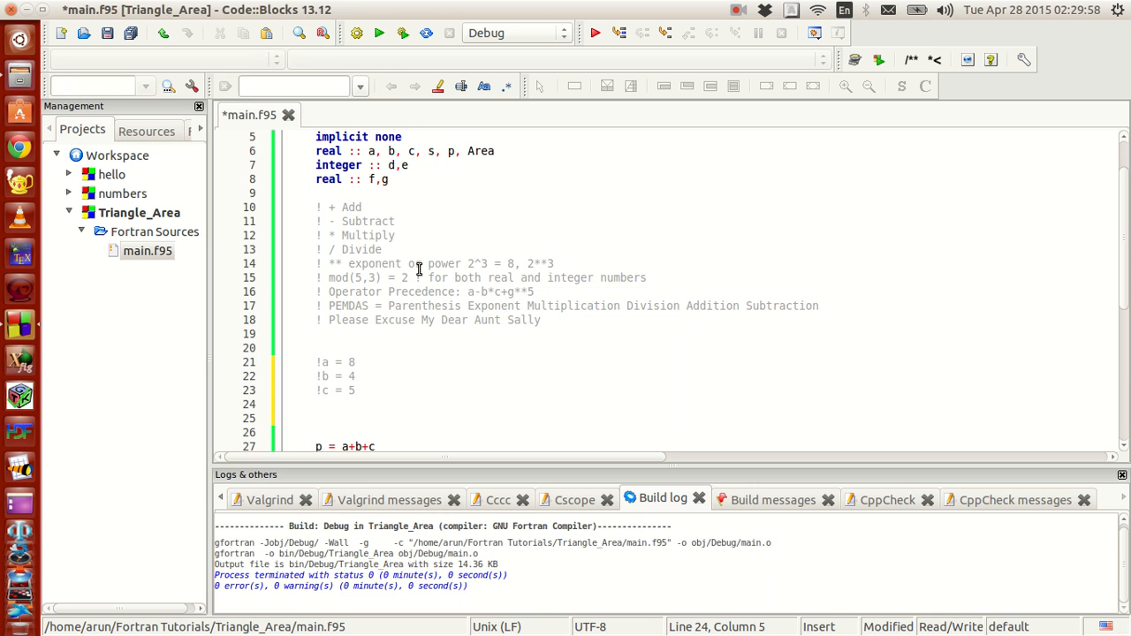
# Add the statement print *, "Enter the Sides of the triangle!" below the commented side values.
pyautogui.scroll(-3)
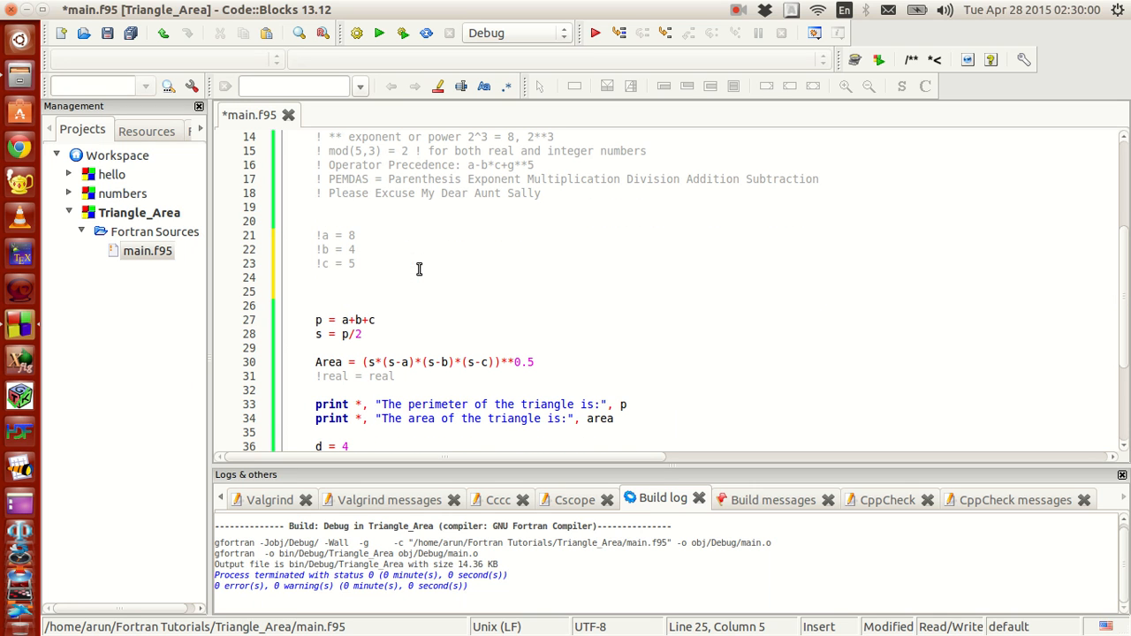
pyautogui.write('print *,')
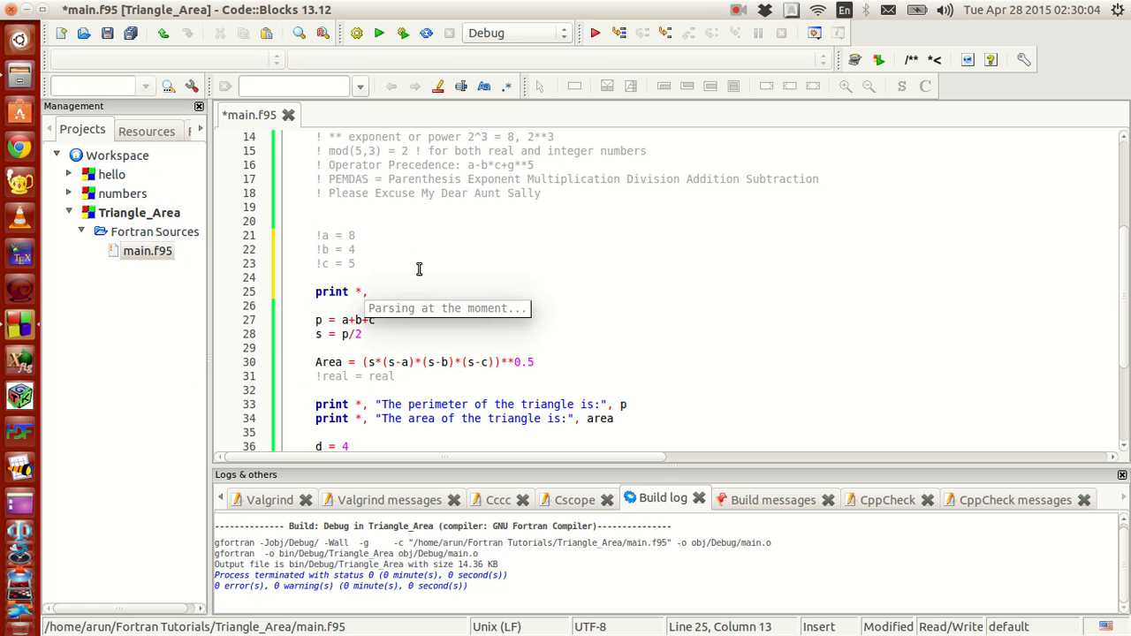
pyautogui.write('""')
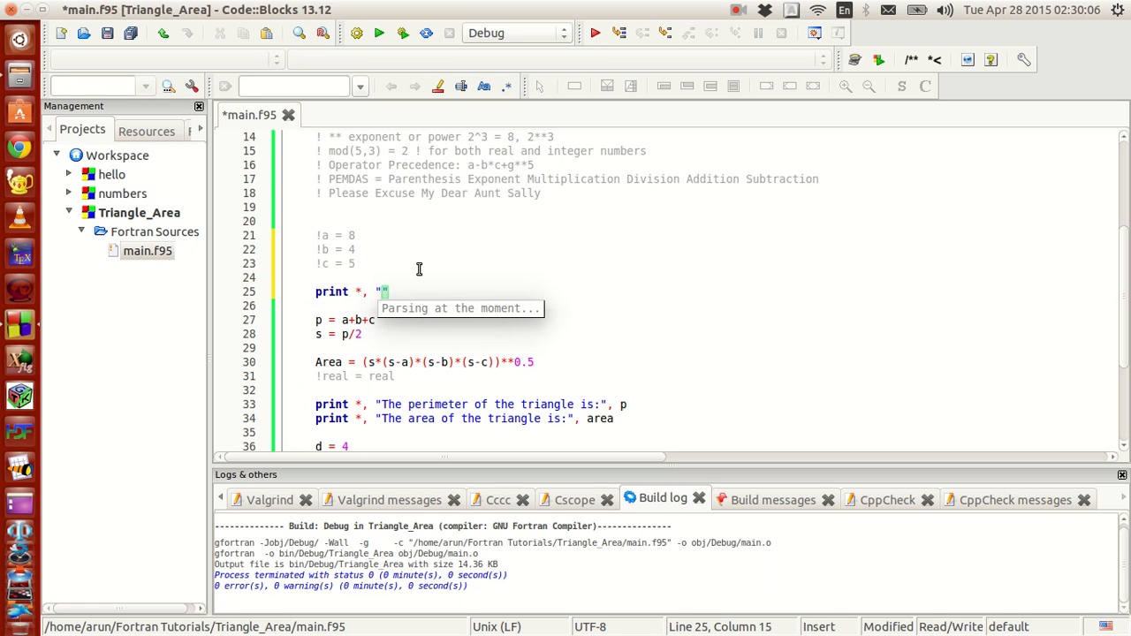
pyautogui.write('Enter the')
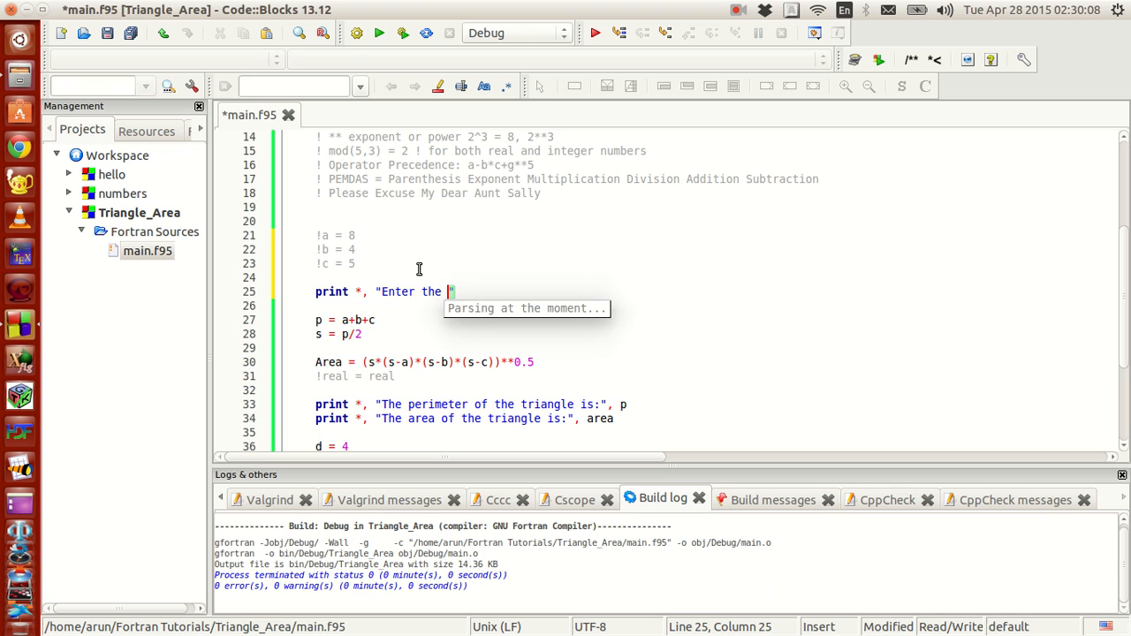
pyautogui.write('Sides')
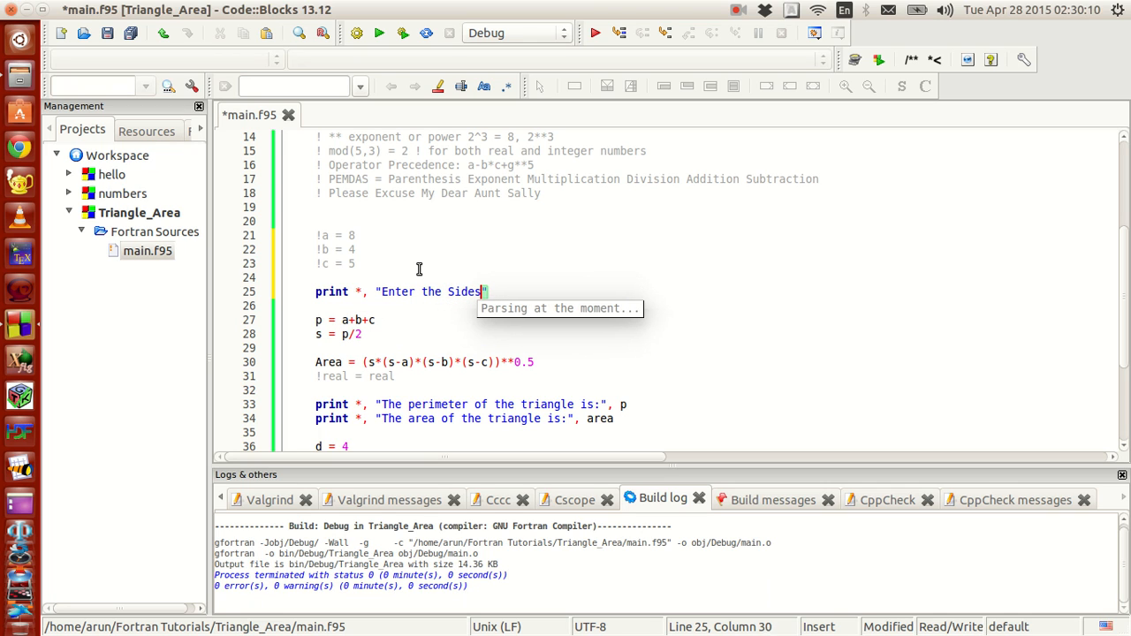
pyautogui.write('of the')
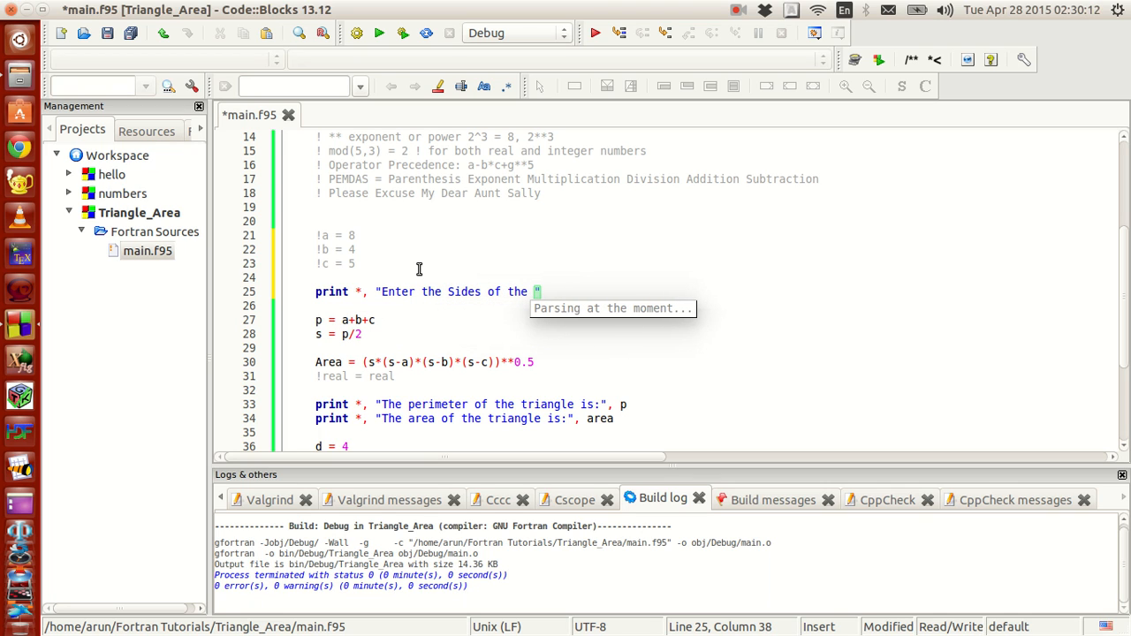
pyautogui.write('triangle')
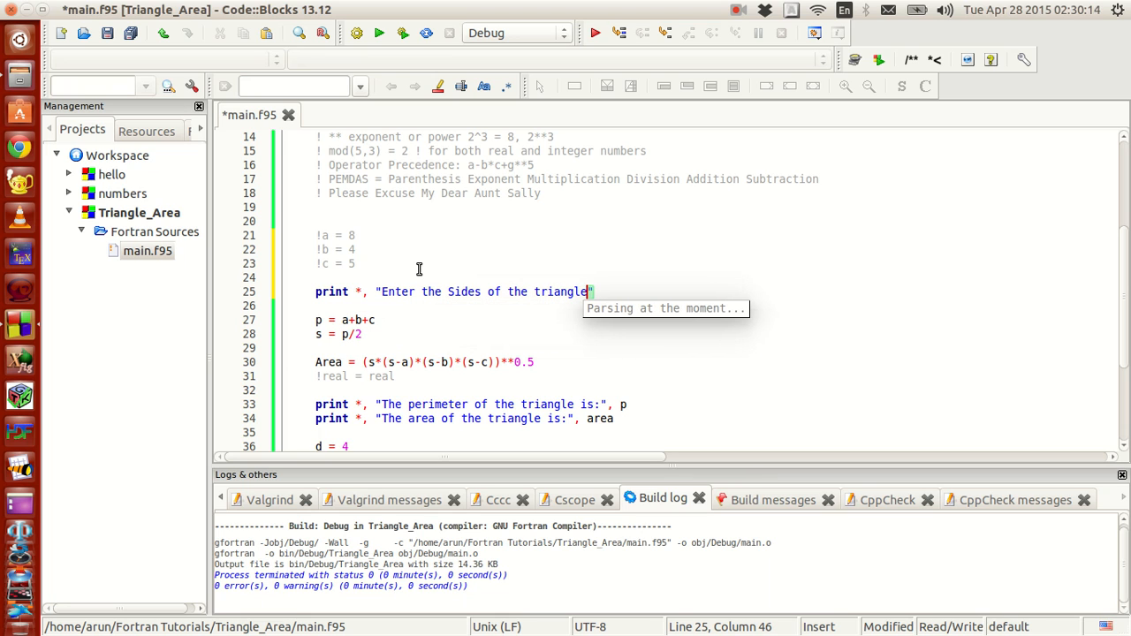
pyautogui.write('!')
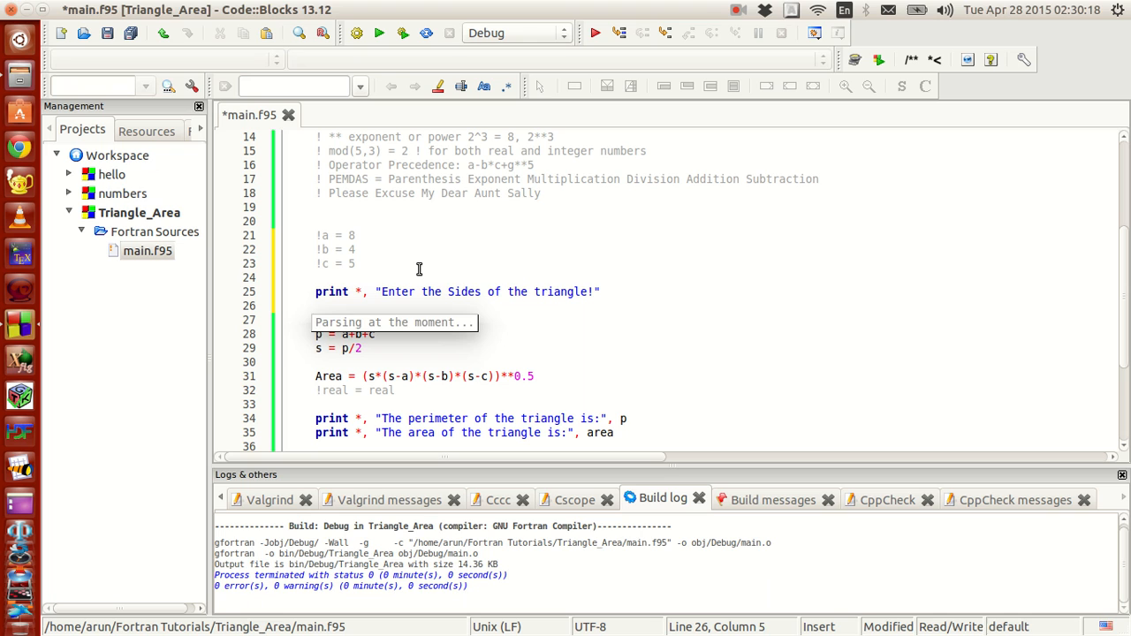
# Add read *, a, b, c to read the three sides from input.
pyautogui.write('rea')
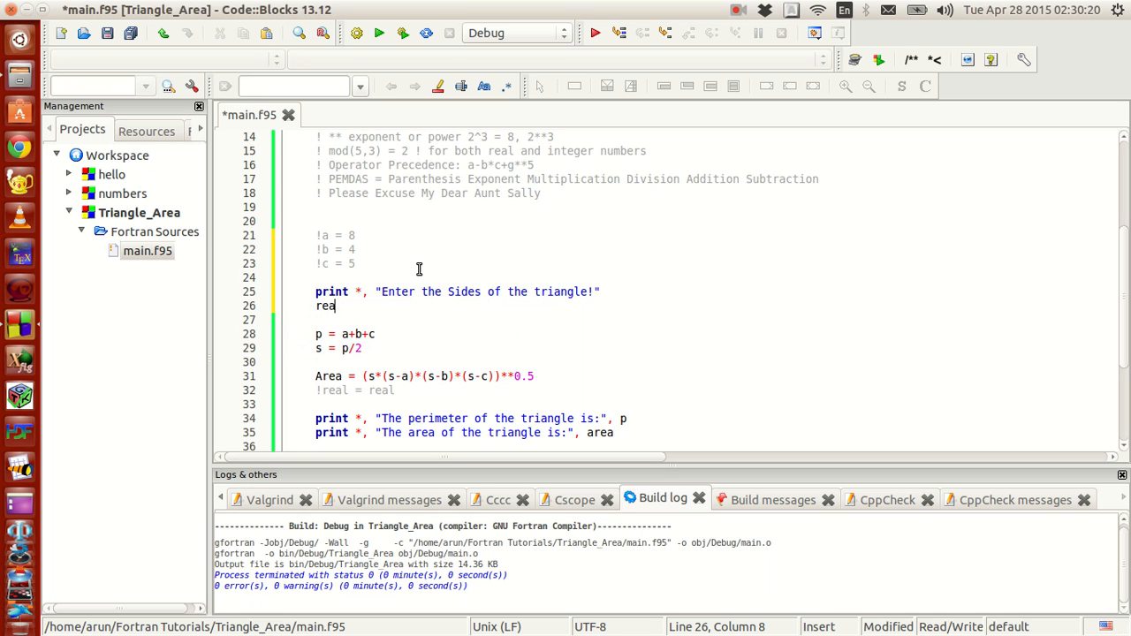
pyautogui.write('d')
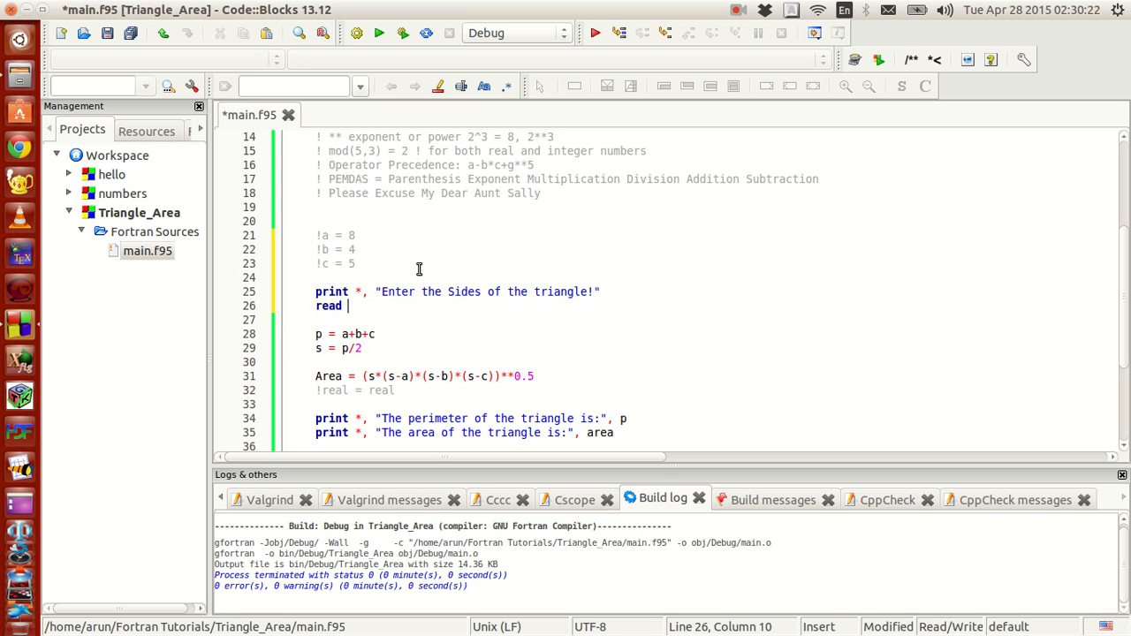
pyautogui.write('*,')
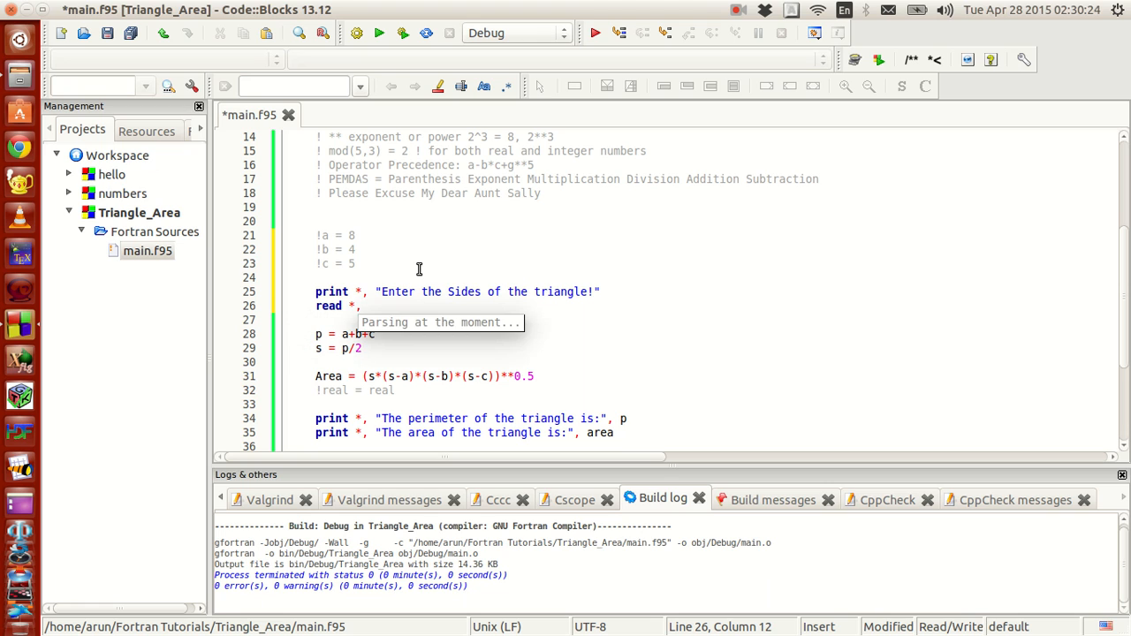
pyautogui.write('a,a')
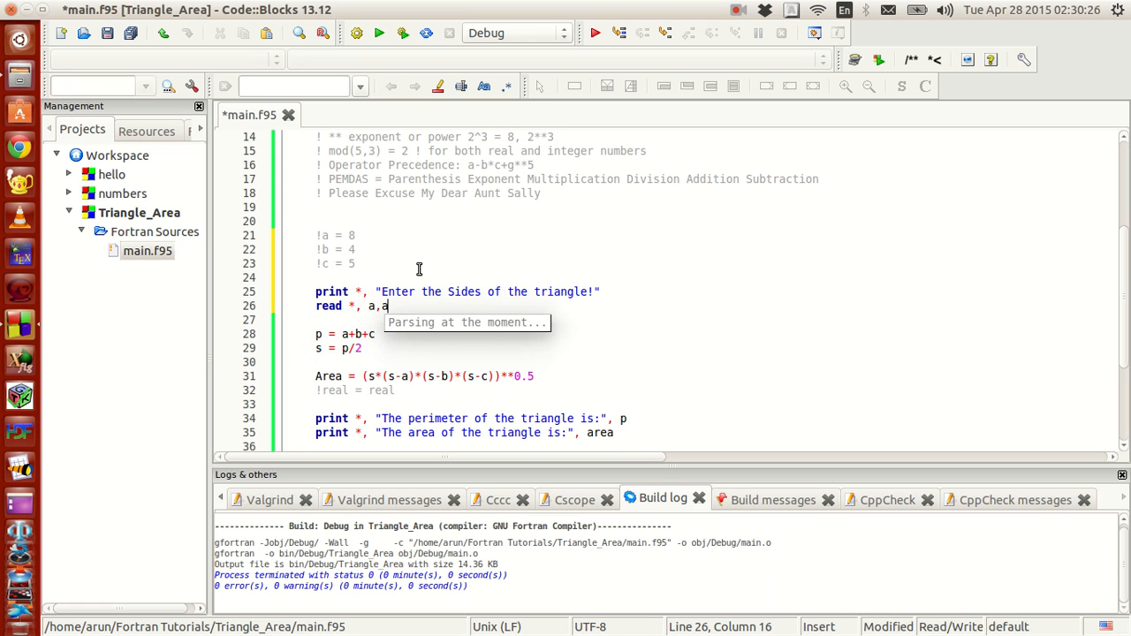
pyautogui.write('b,')
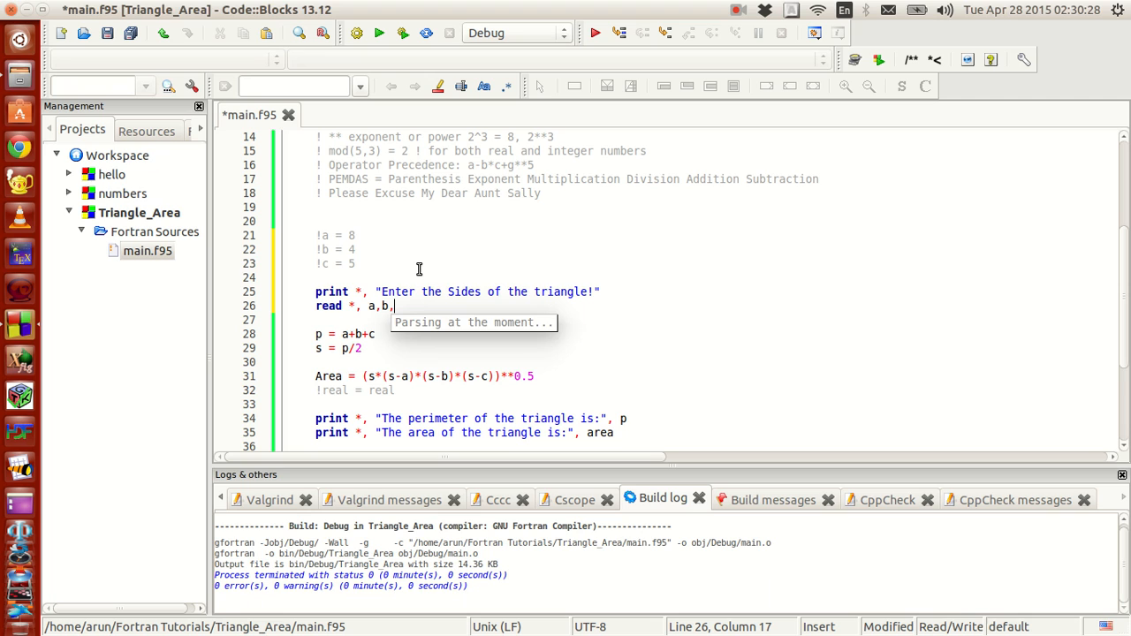
pyautogui.write('c')
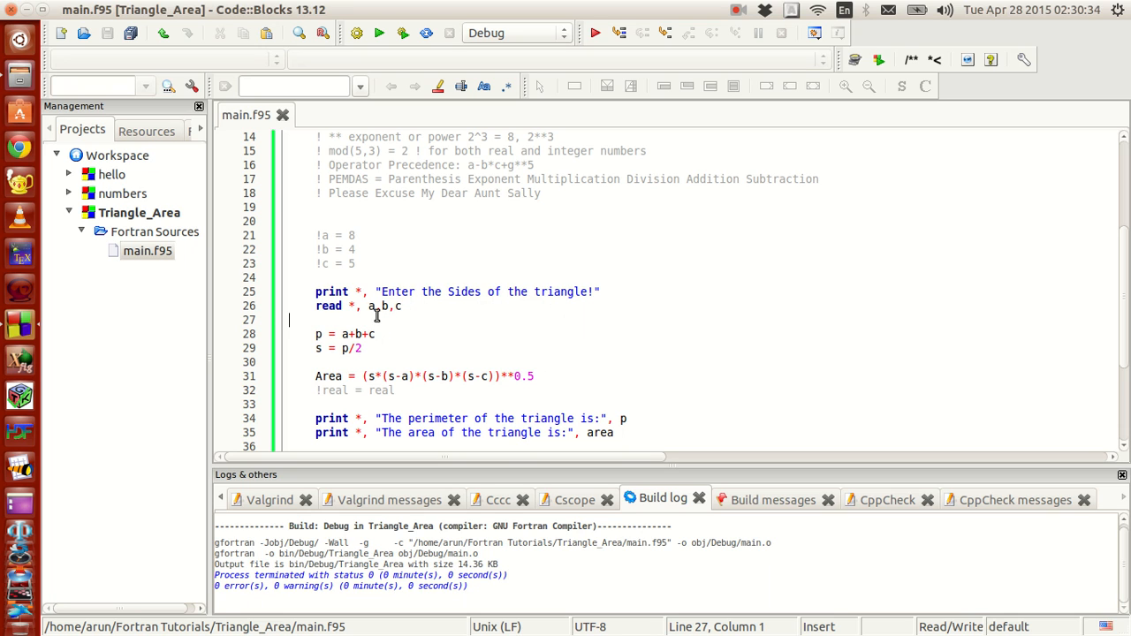
pyautogui.moveTo(473, 342)
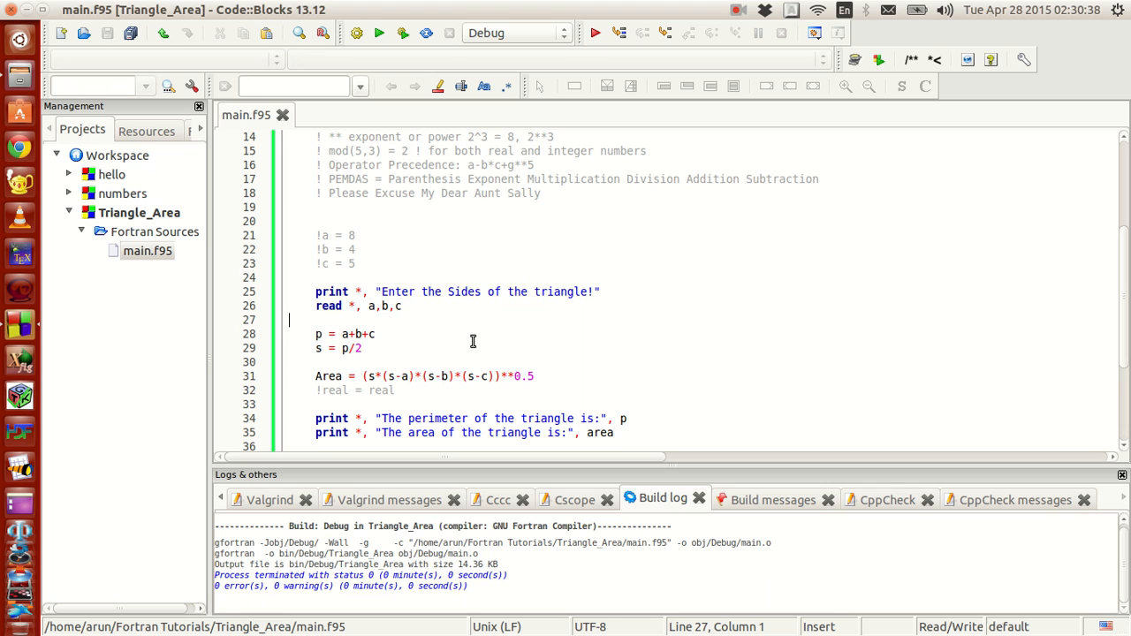
pyautogui.moveTo(377, 322)
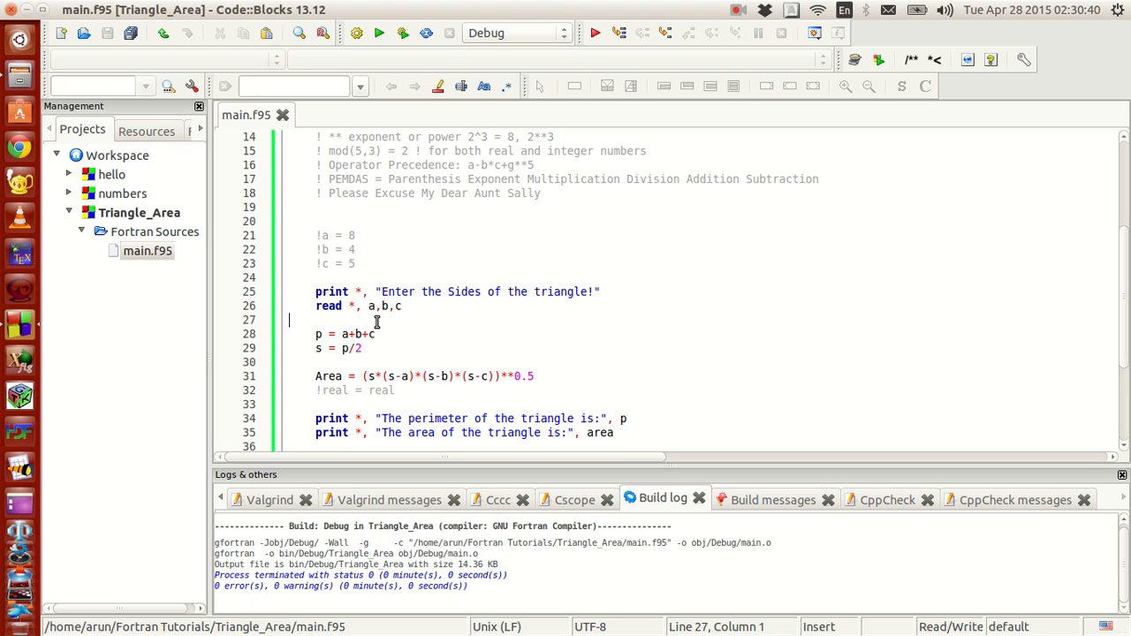
pyautogui.moveTo(485, 325)
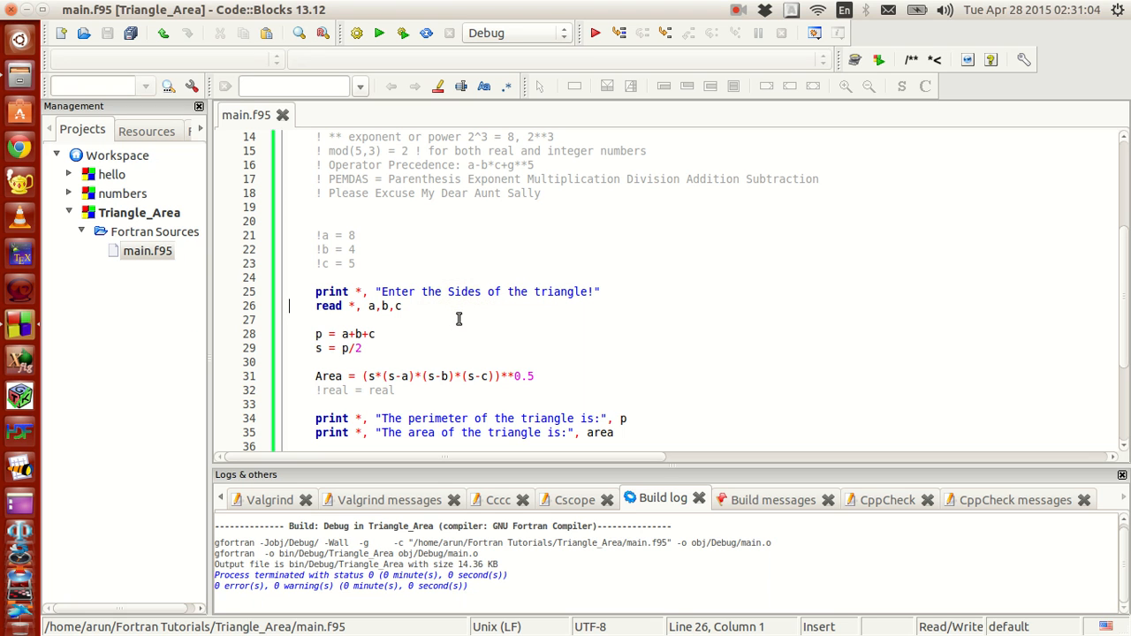
# Scroll the editor down to the perimeter print statement.
pyautogui.scroll(-3)
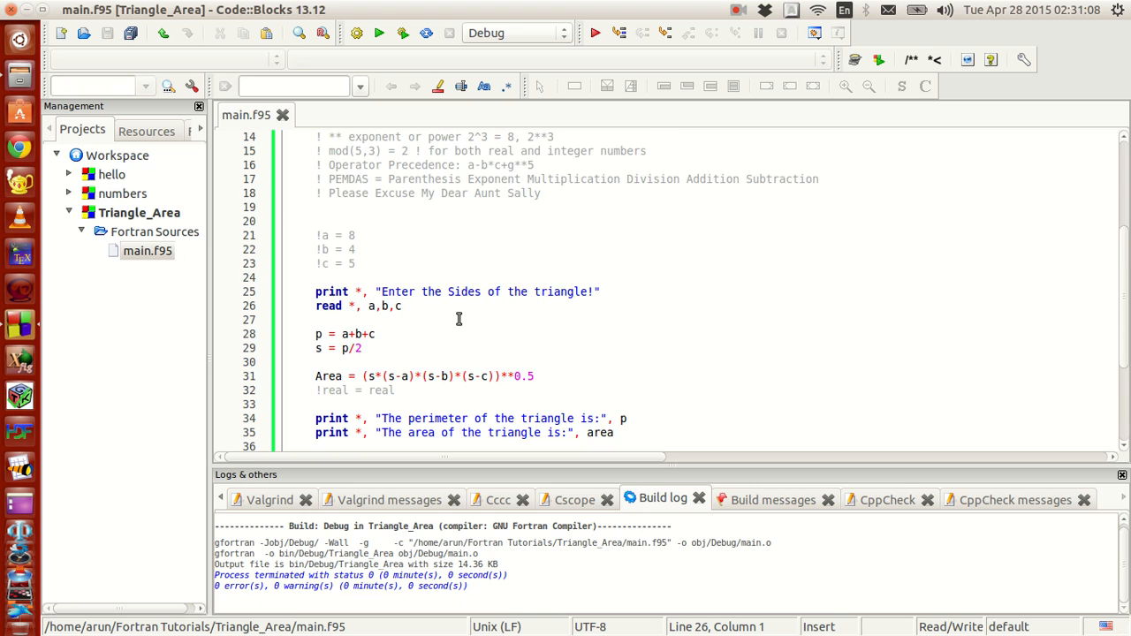
pyautogui.scroll(-3)
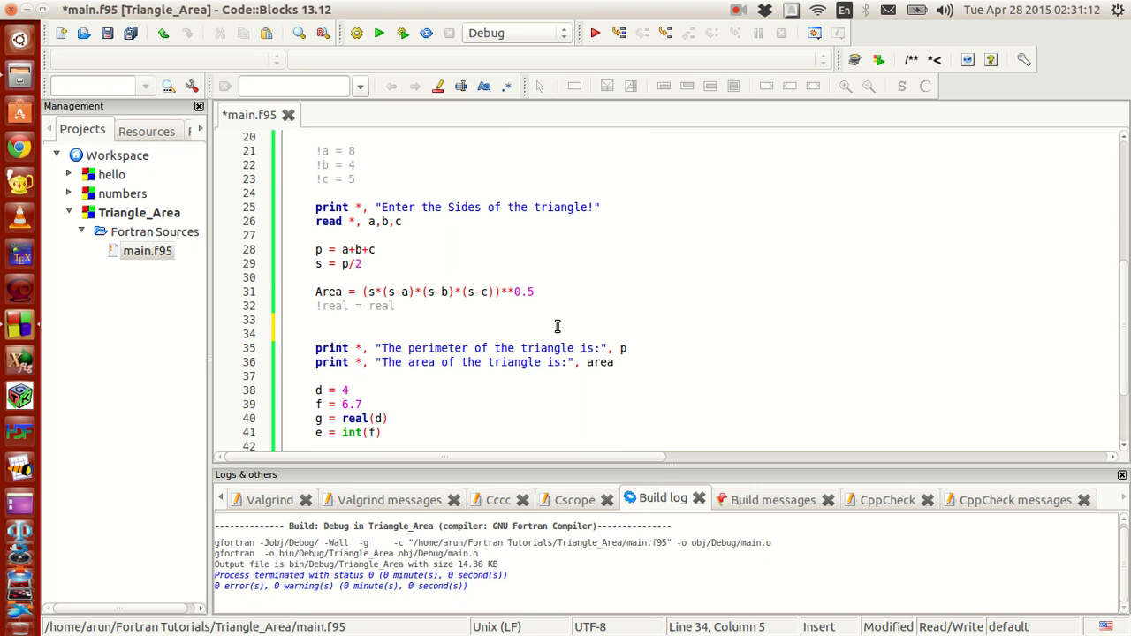
# Add print *, "The sides of the triangle are:" before the perimeter output.
pyautogui.write('print *,')
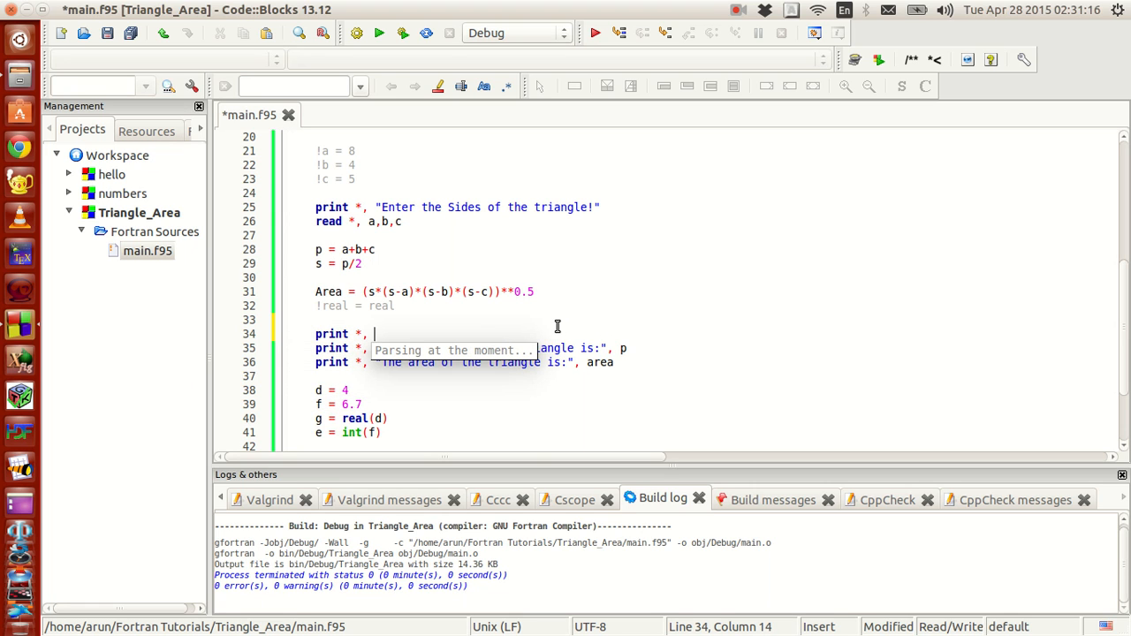
pyautogui.write('"')
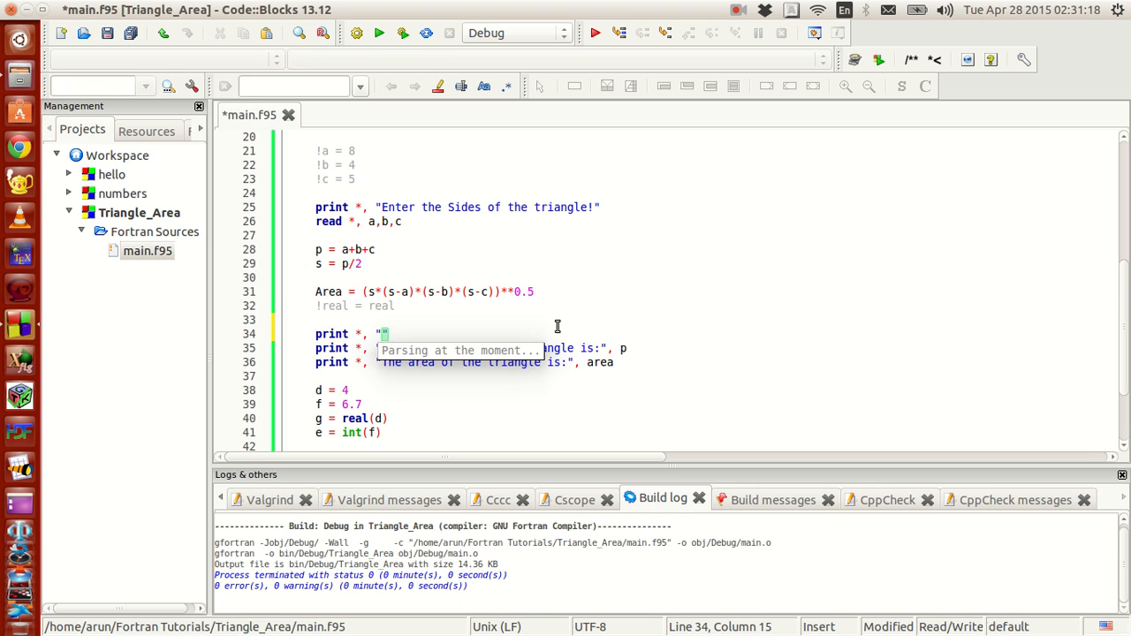
pyautogui.write('The sides of the')
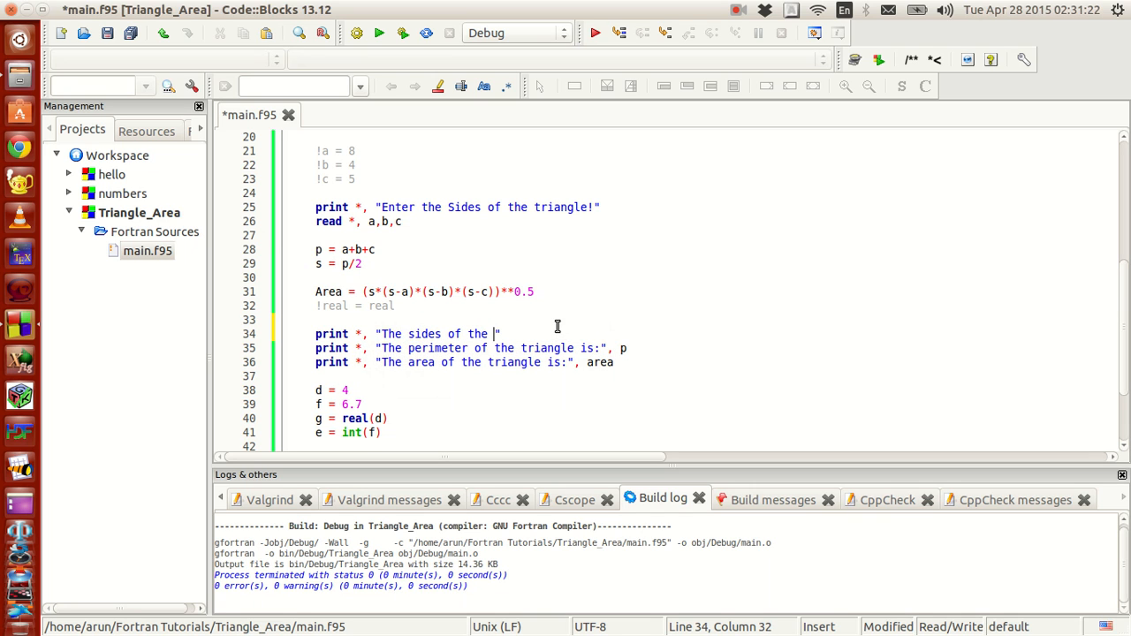
pyautogui.write('triangle')
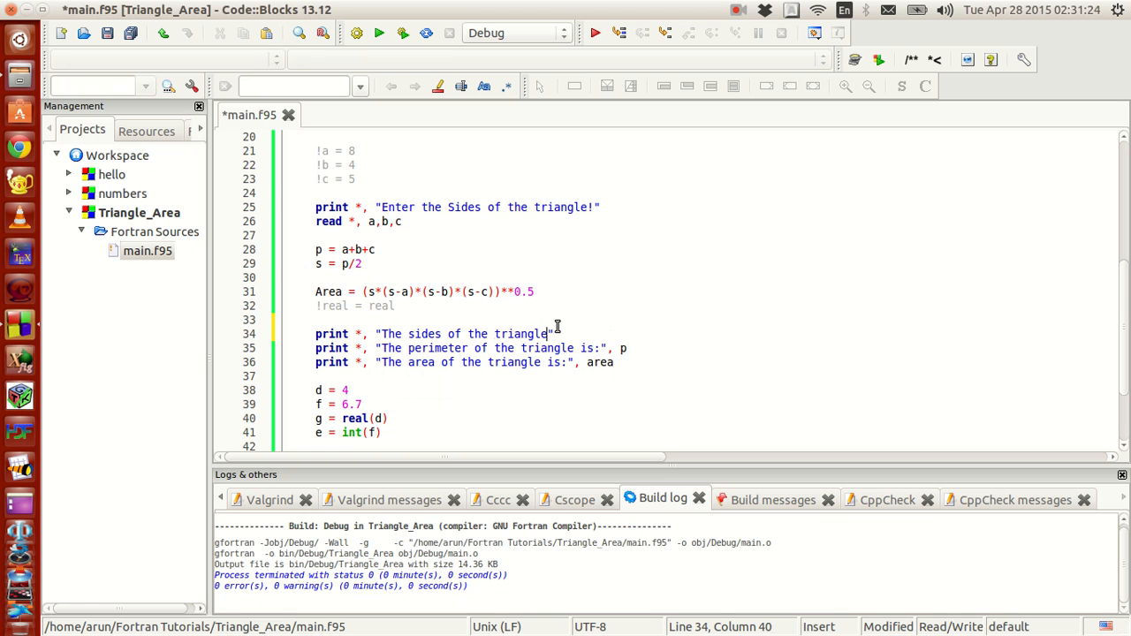
pyautogui.write('are:')
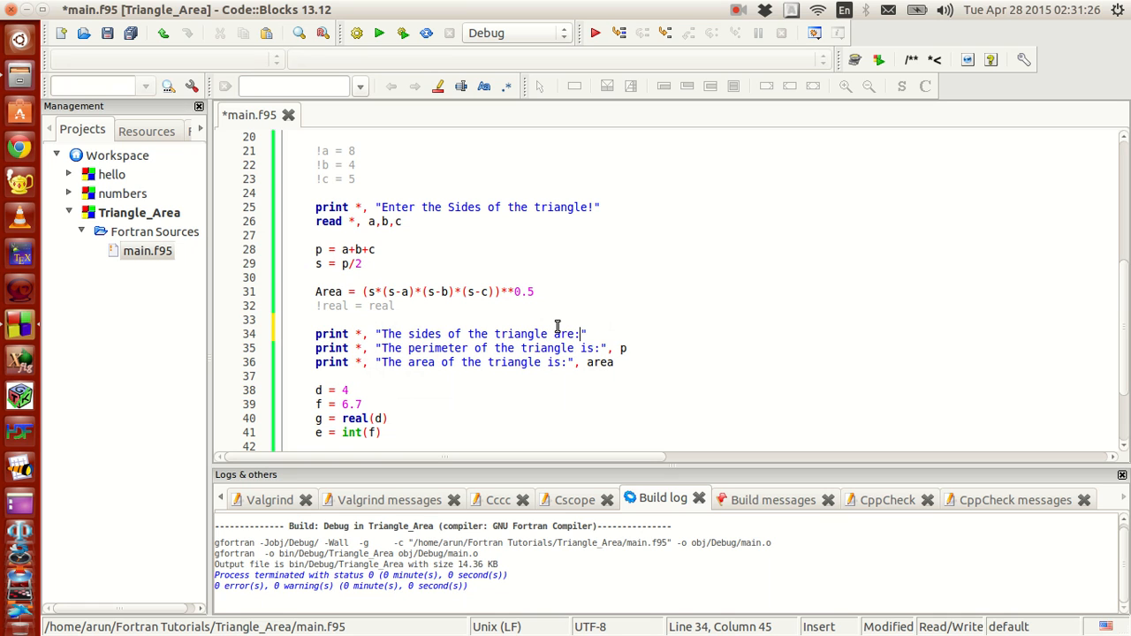
# Add a print line showing "A =" a, "B=" b and c.
pyautogui.write('print *,')
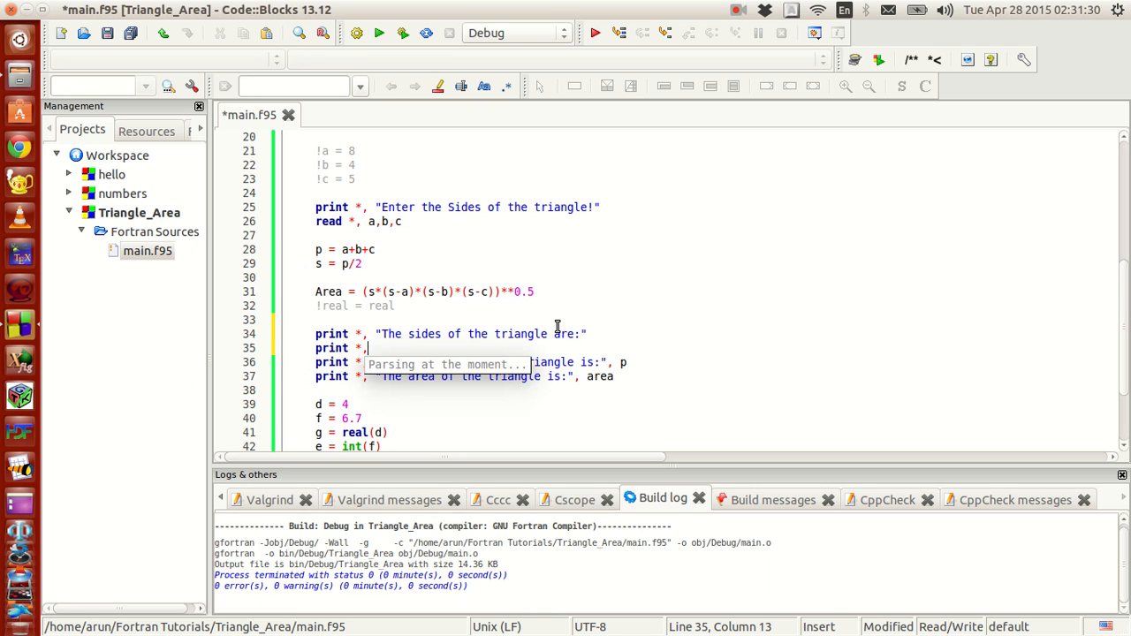
pyautogui.write('""')
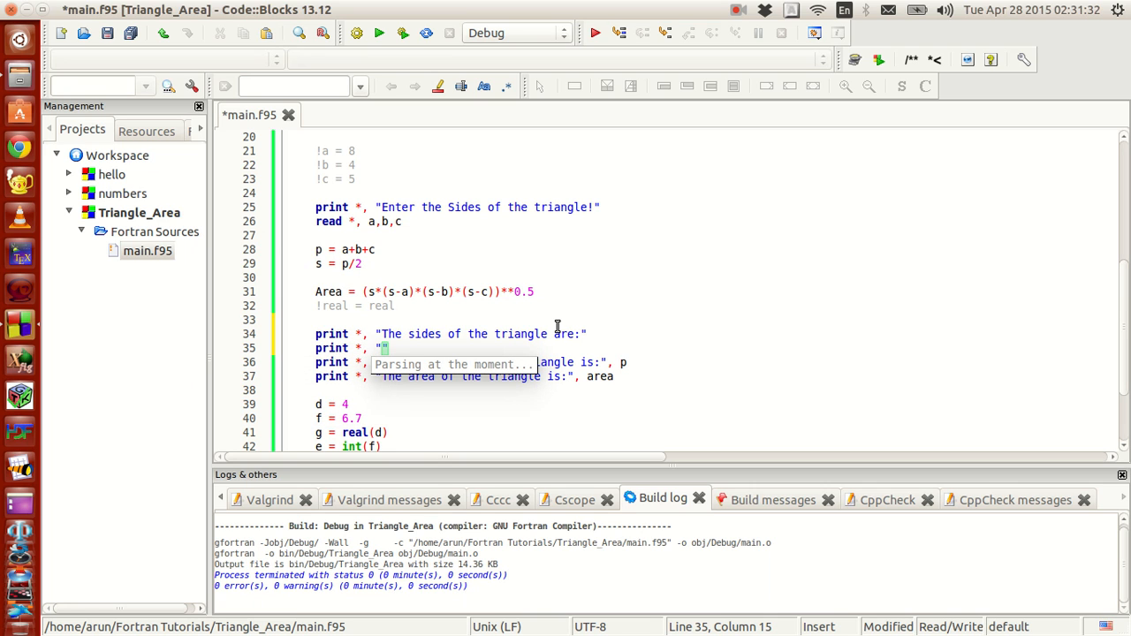
pyautogui.write('A =')
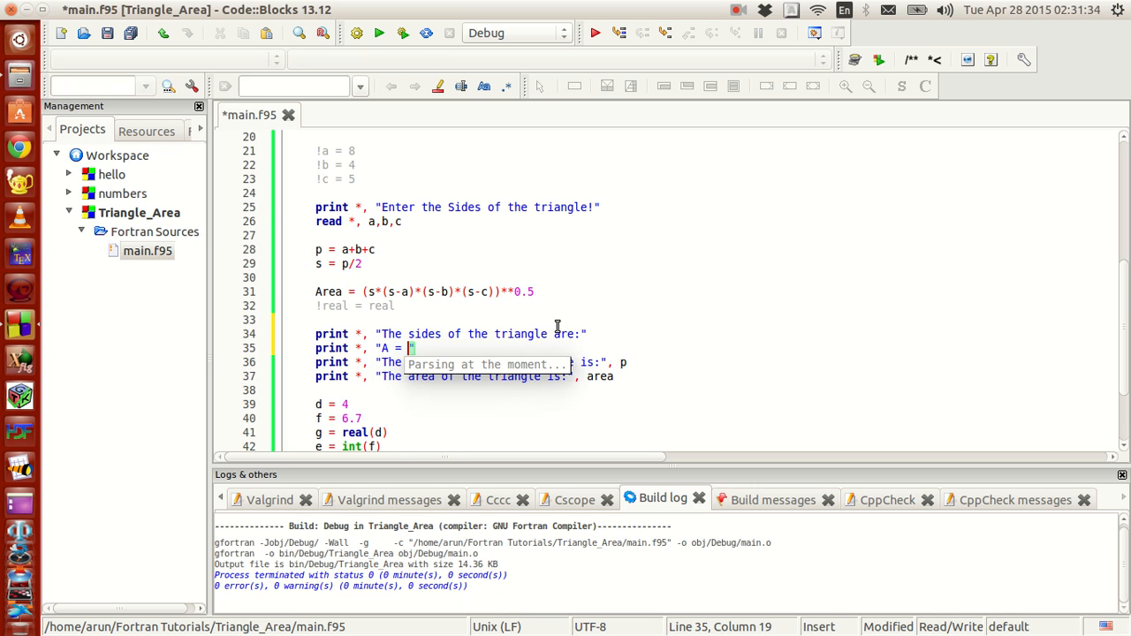
pyautogui.write('a')
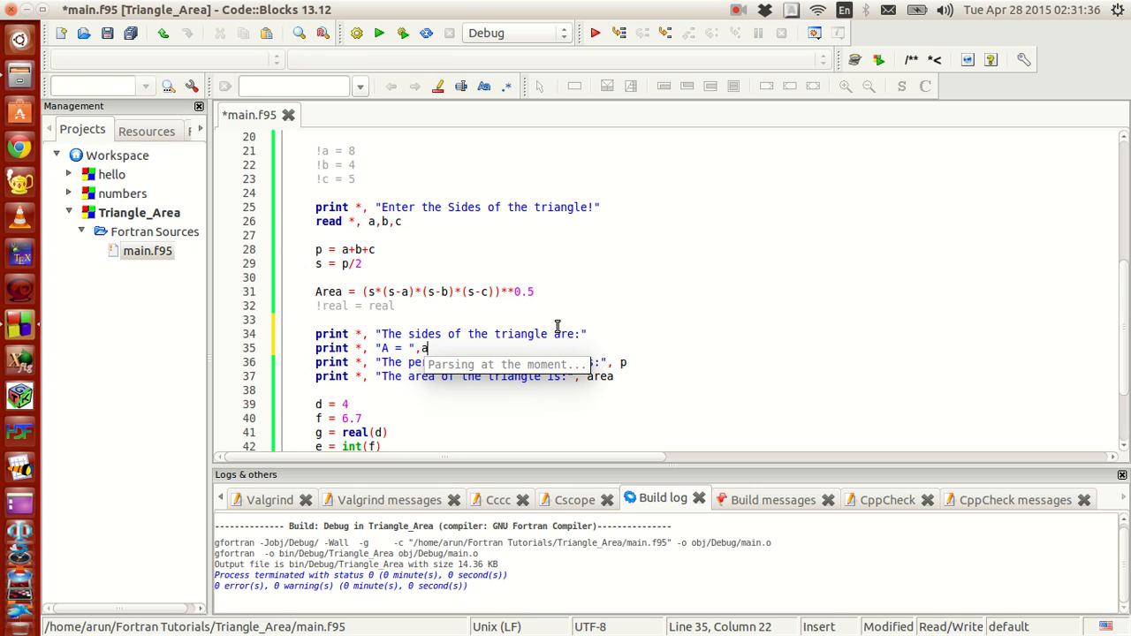
pyautogui.write(',"')
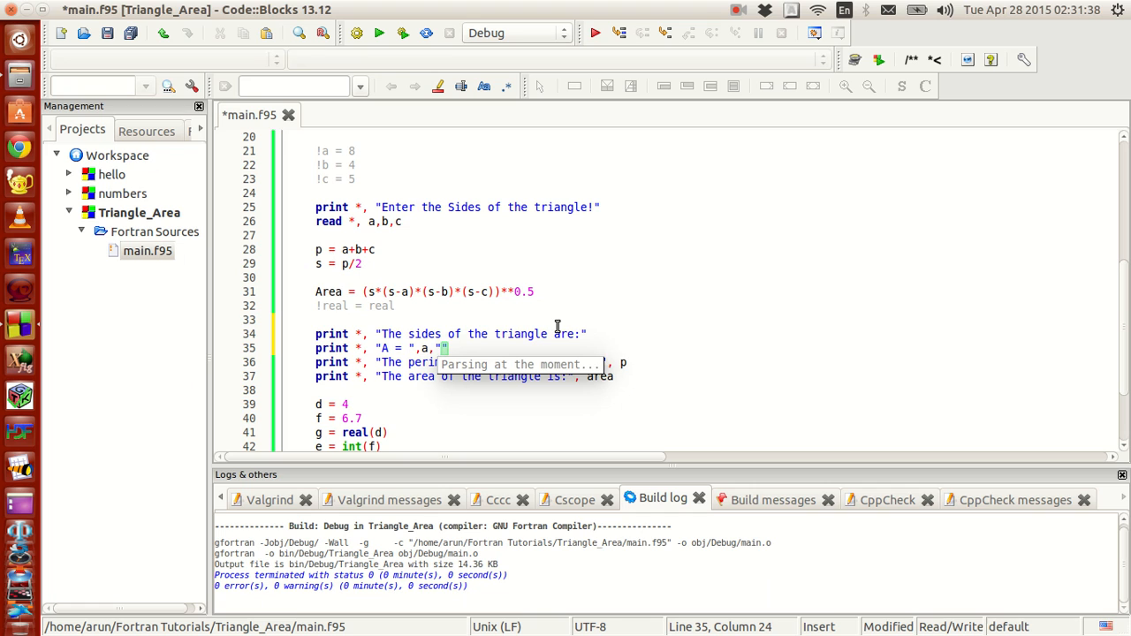
pyautogui.write('B=')
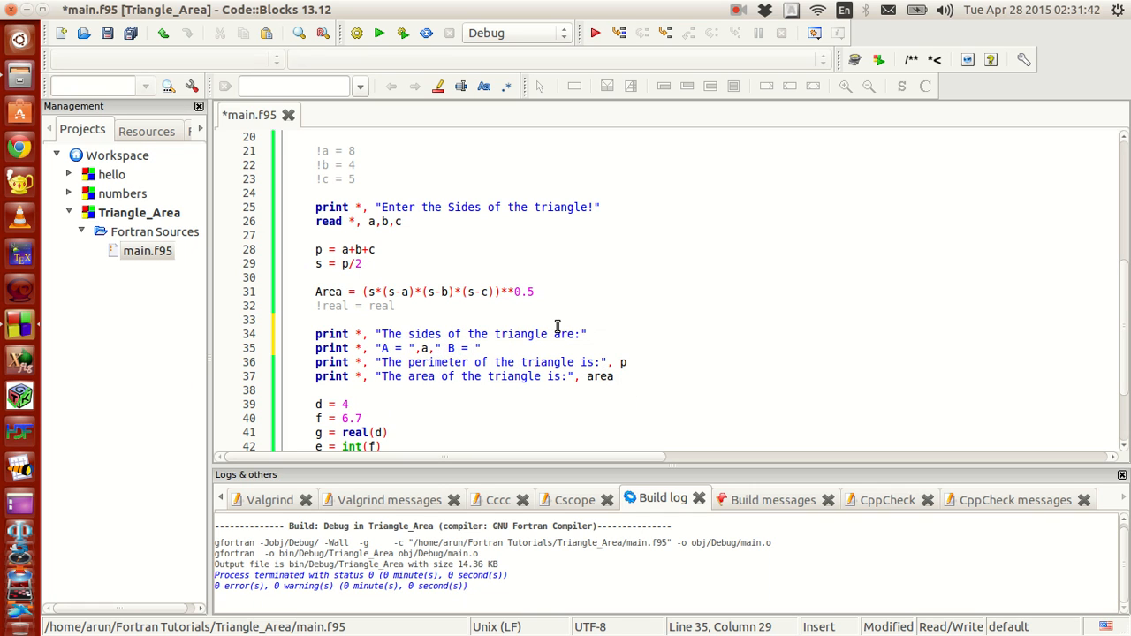
pyautogui.write('b')
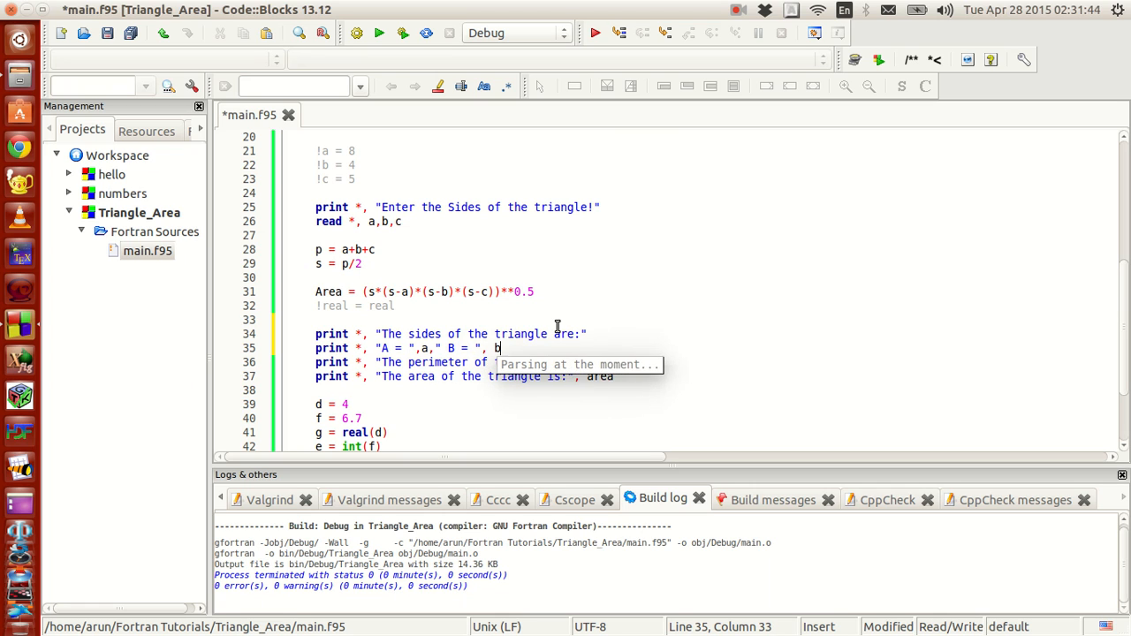
pyautogui.write(',b')
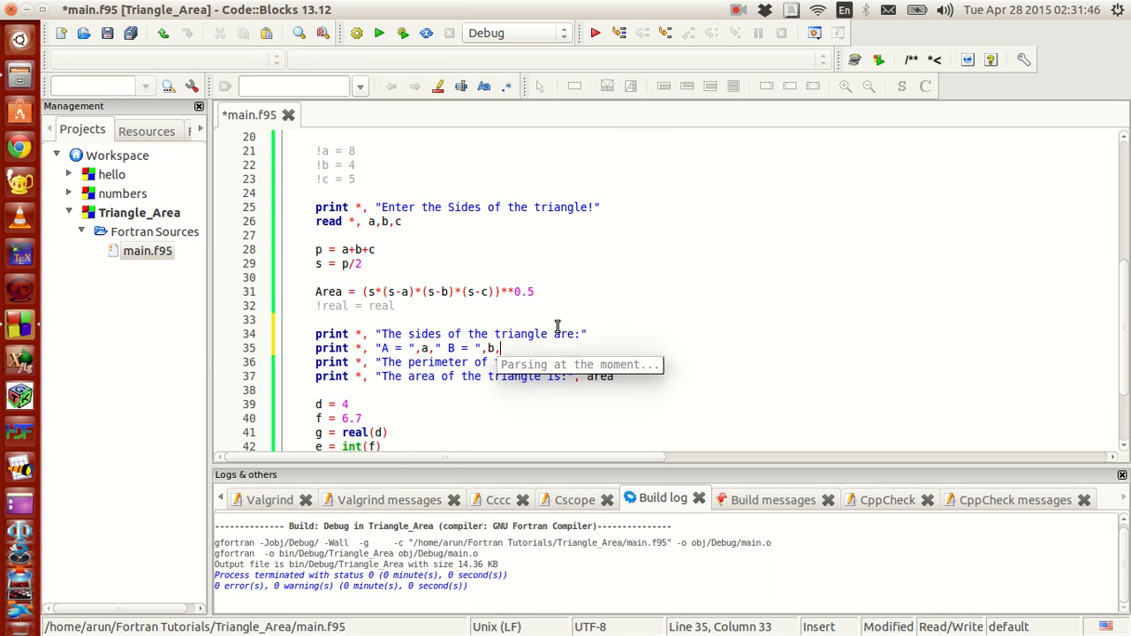
pyautogui.write('" C = "')
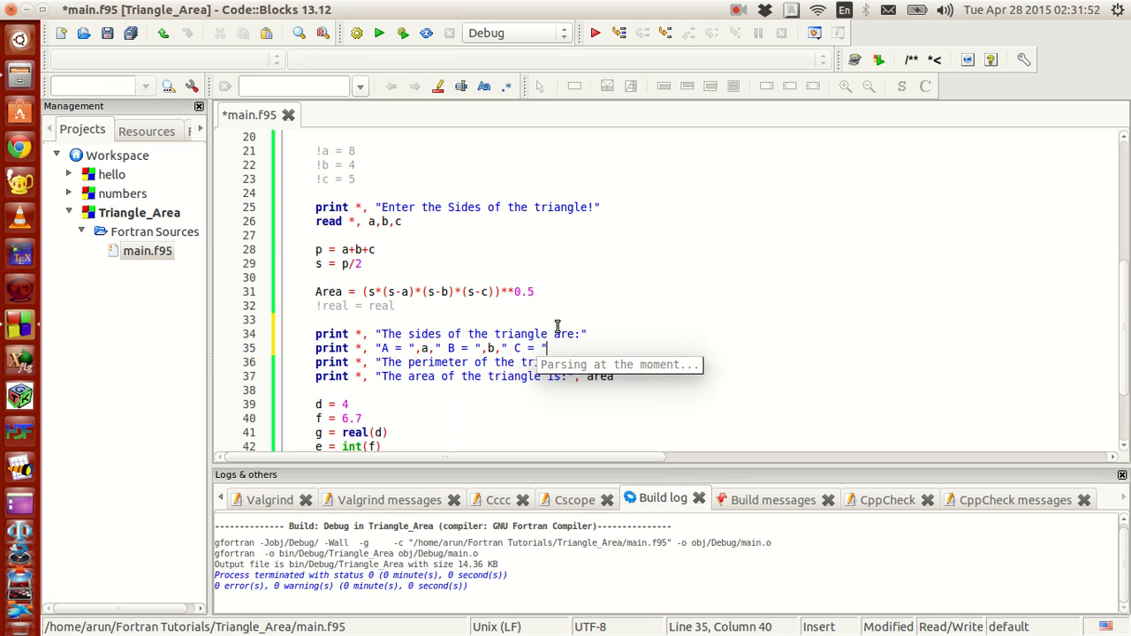
pyautogui.write(',')
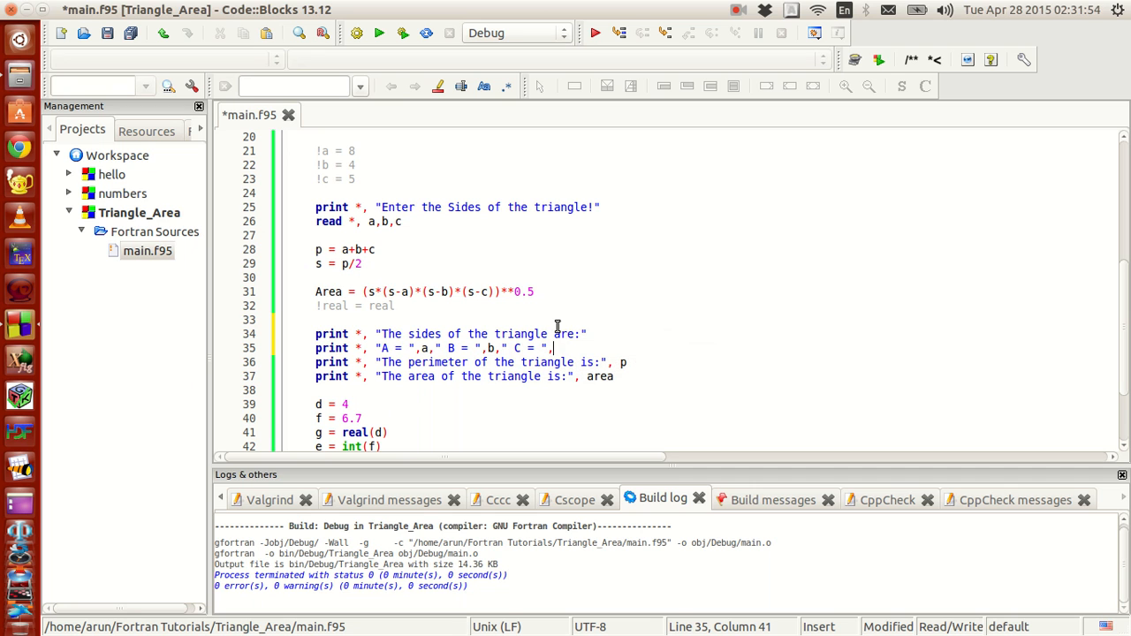
pyautogui.write('c')
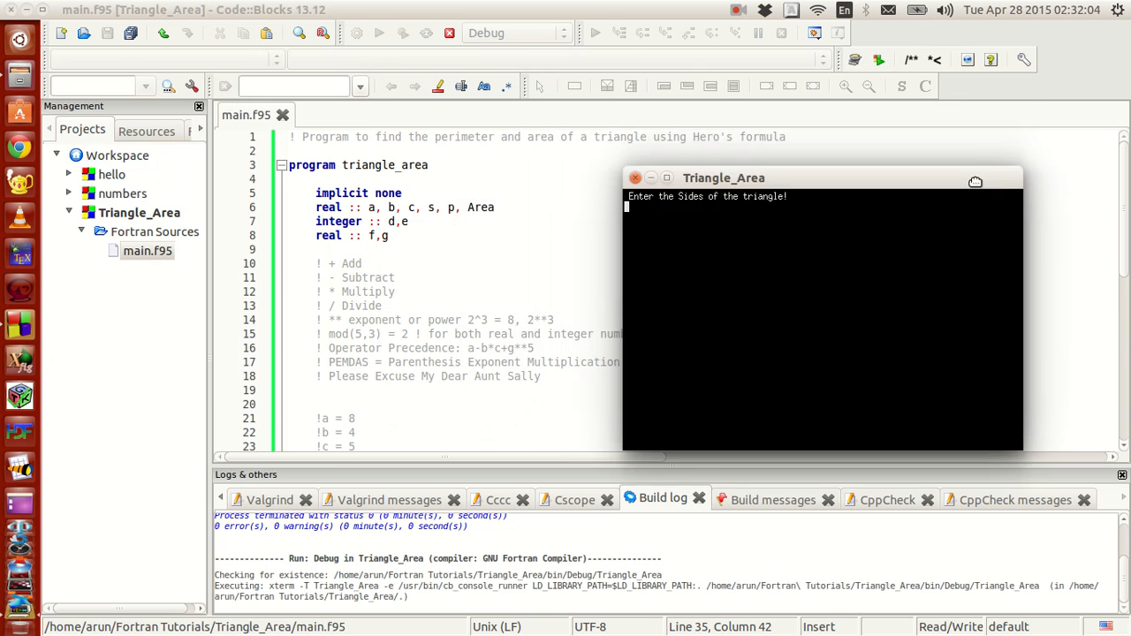
# Enter sides 8, 4, 5 to get perimeter 17 and area 8.18153381, then rerun the program.
pyautogui.moveTo(723, 178); pyautogui.dragTo(760, 124)
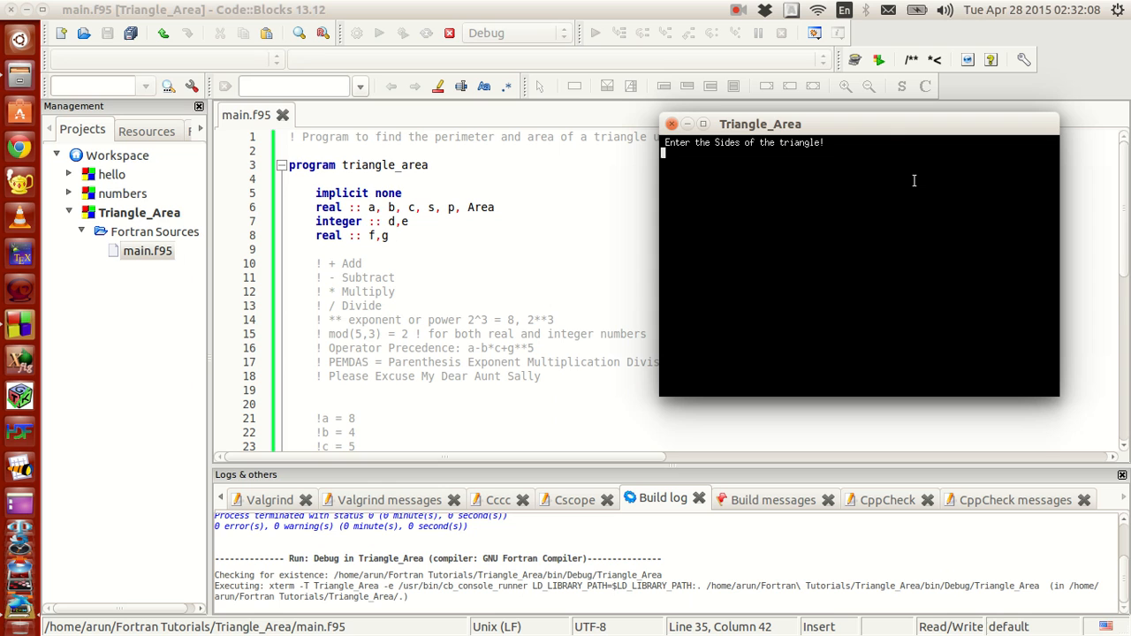
pyautogui.scroll(-3)
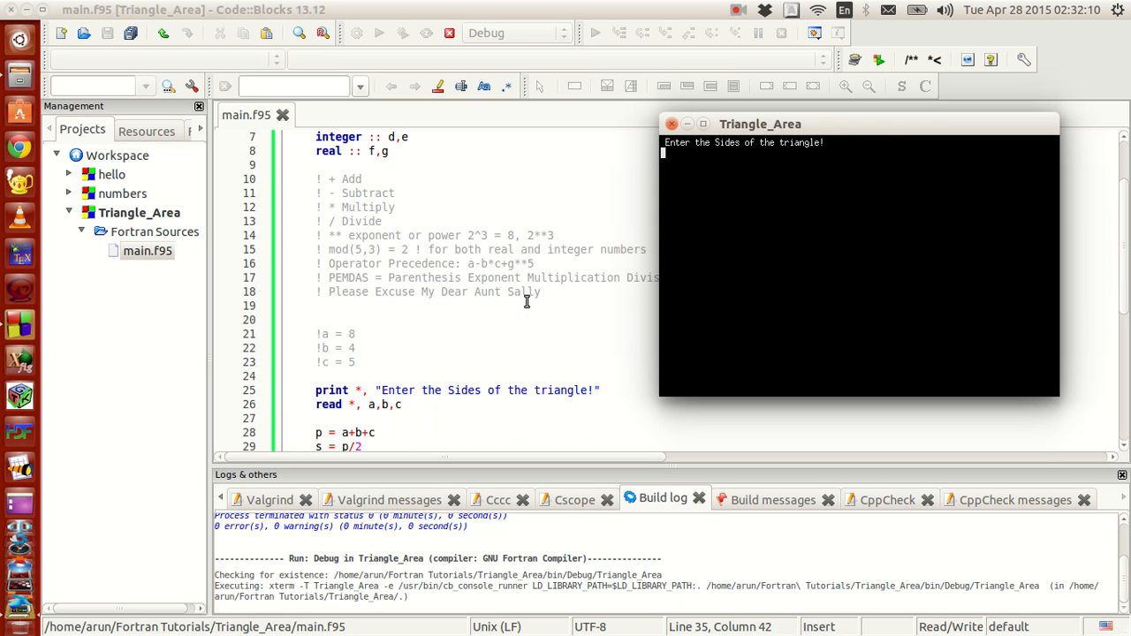
pyautogui.write('8')
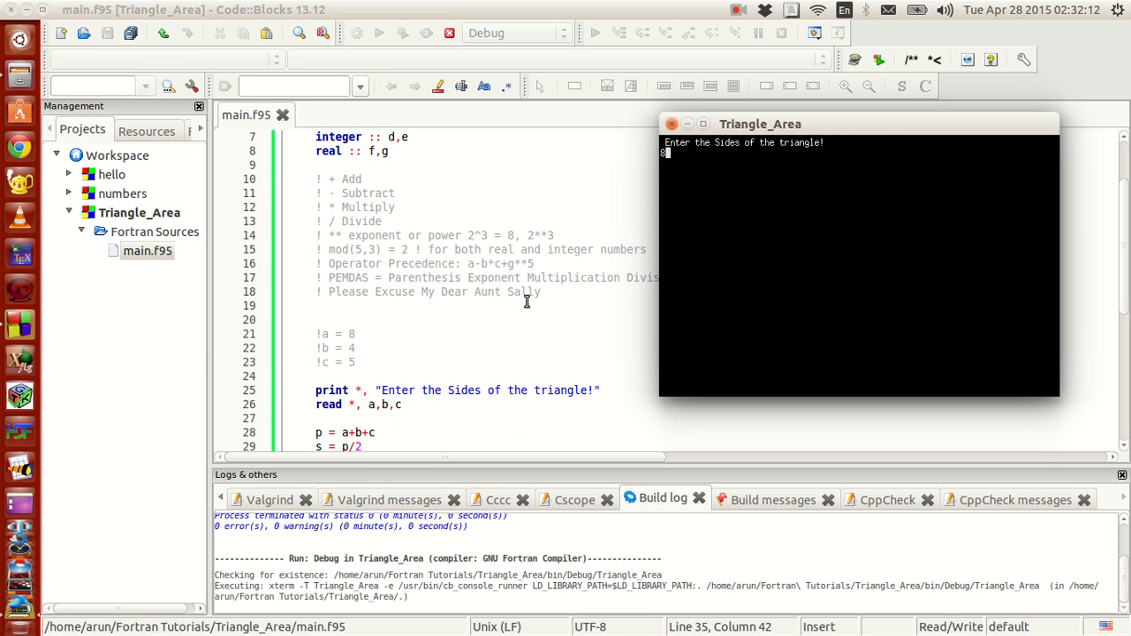
pyautogui.write('4')
pyautogui.write('5')
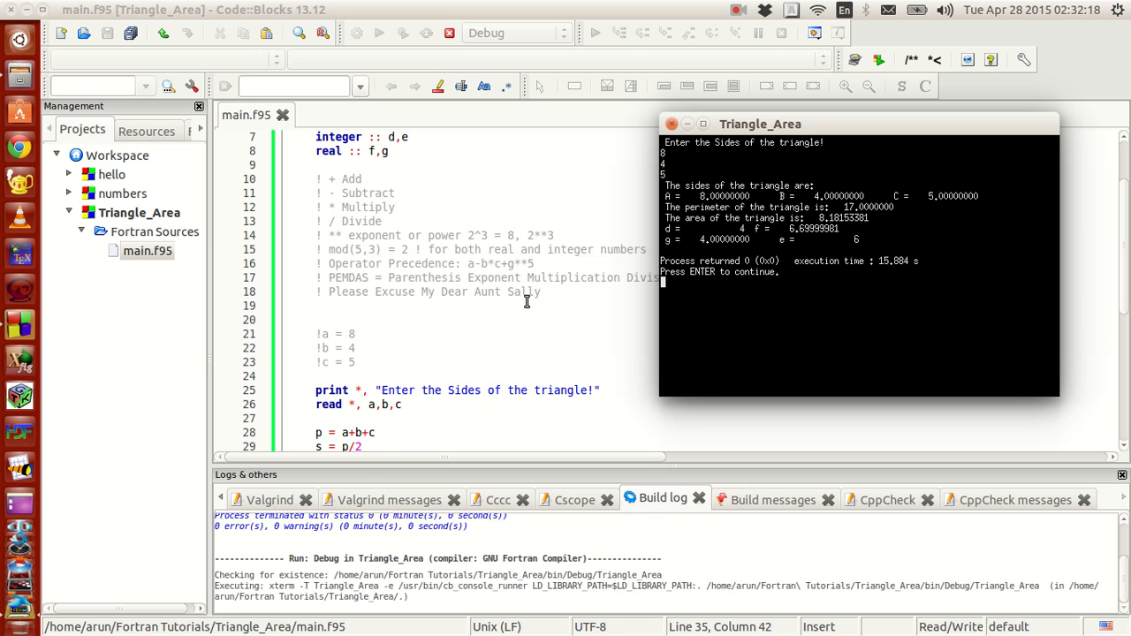
pyautogui.moveTo(661, 167)
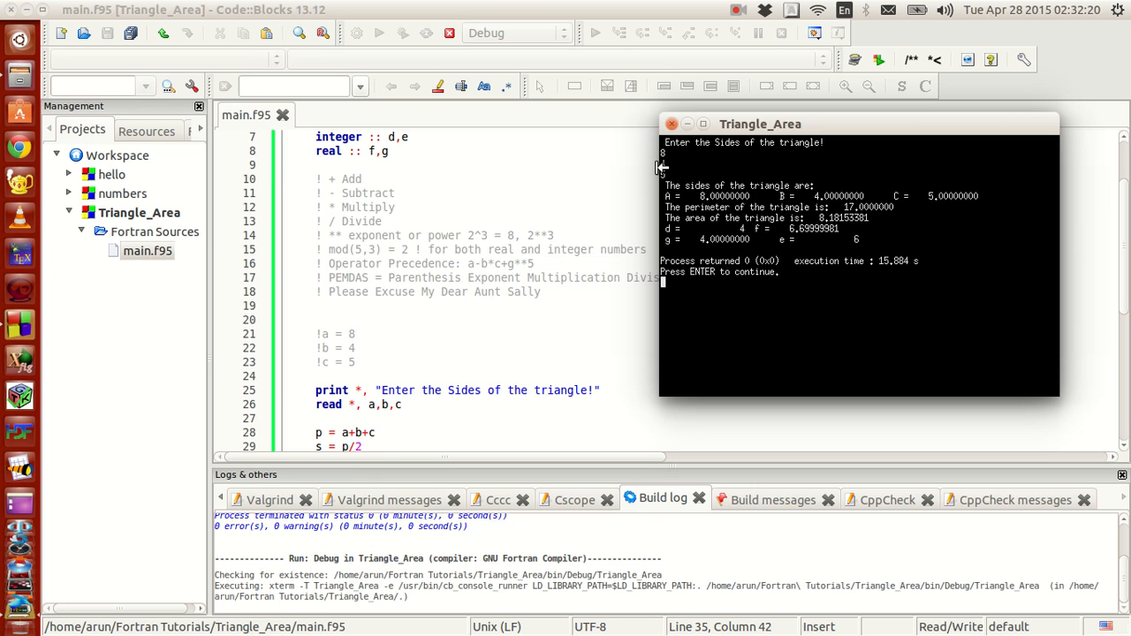
pyautogui.moveTo(709, 203)
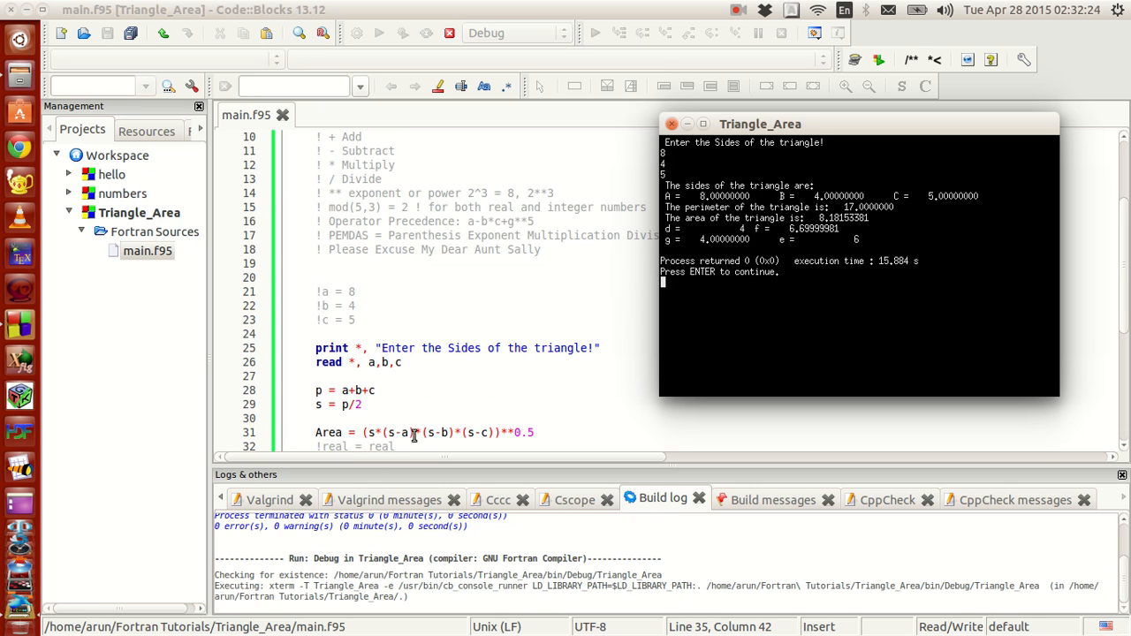
pyautogui.moveTo(771, 201)
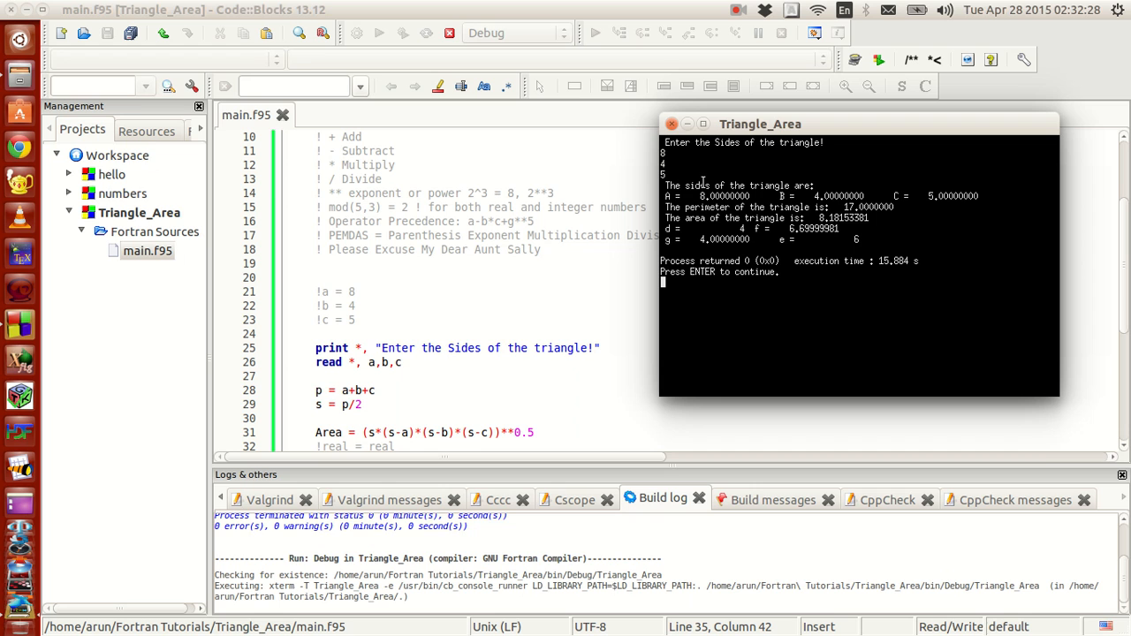
pyautogui.moveTo(738, 204)
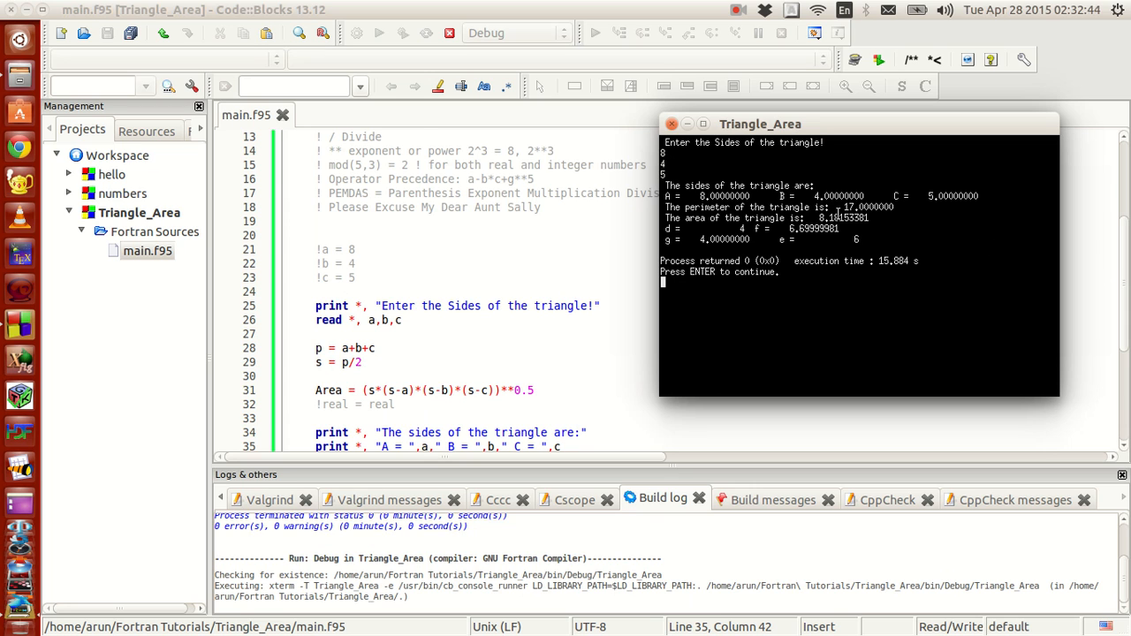
pyautogui.moveTo(422, 248)
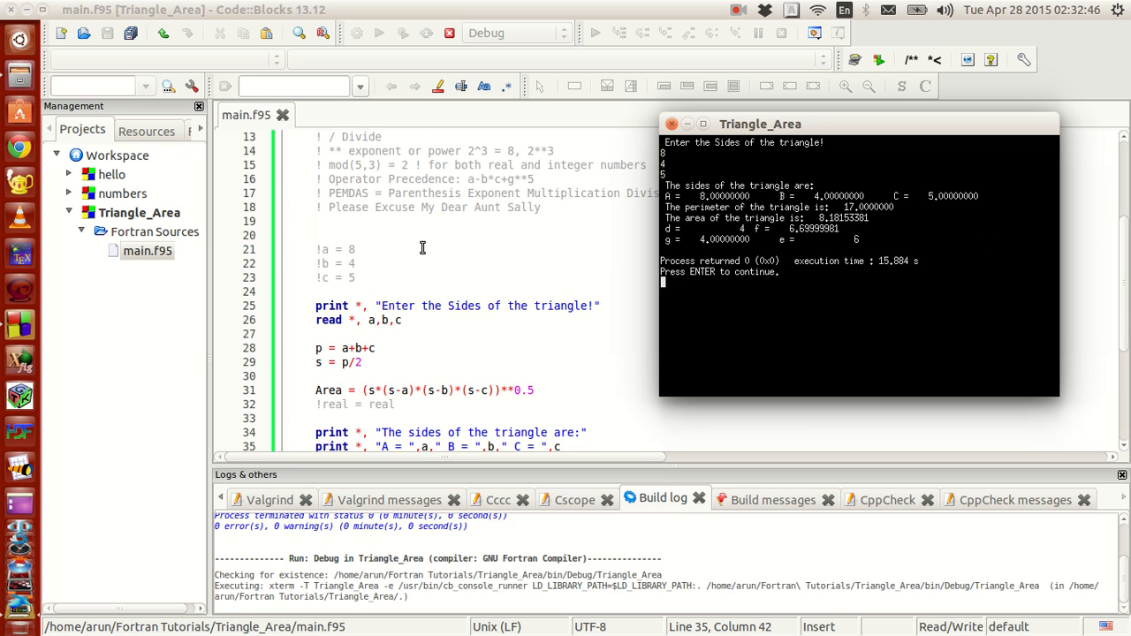
pyautogui.moveTo(514, 353)
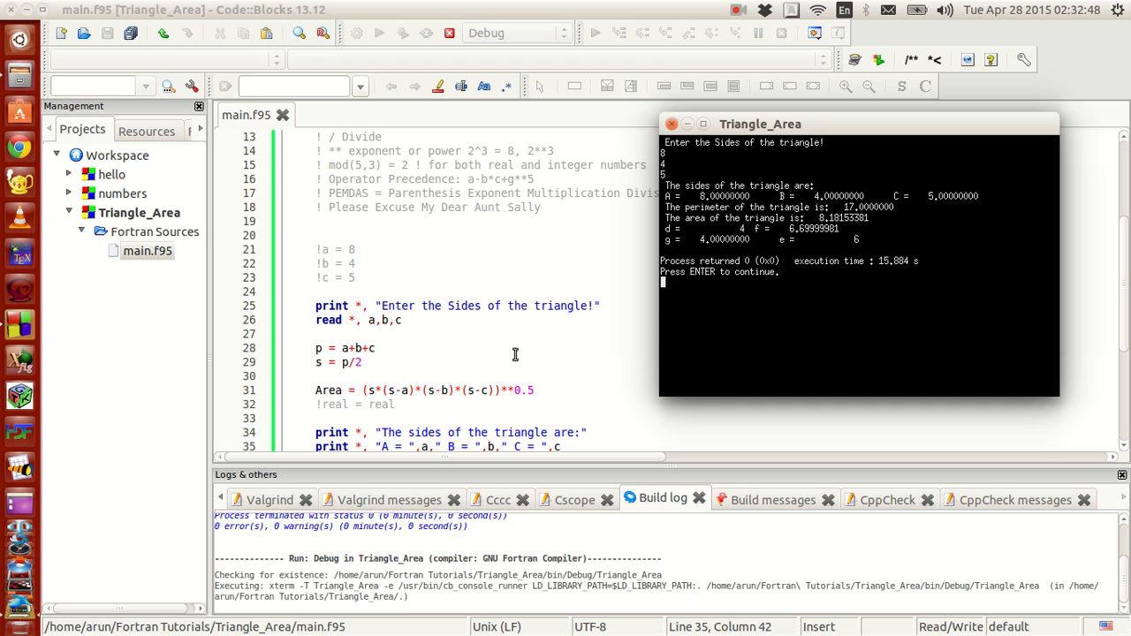
pyautogui.moveTo(917, 234)
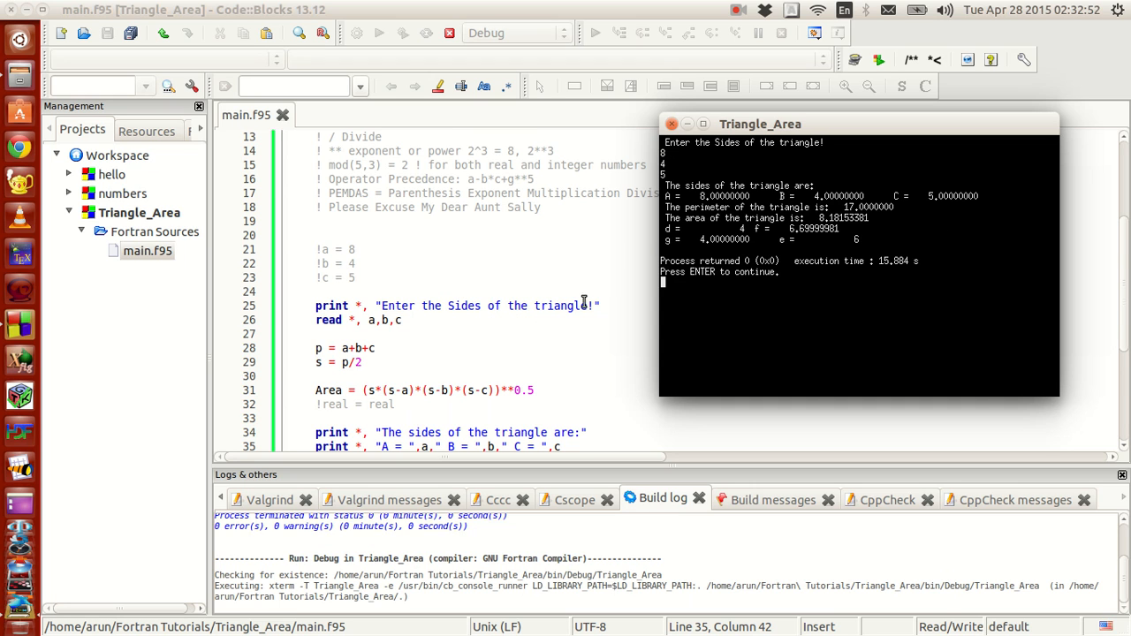
pyautogui.scroll(-3)
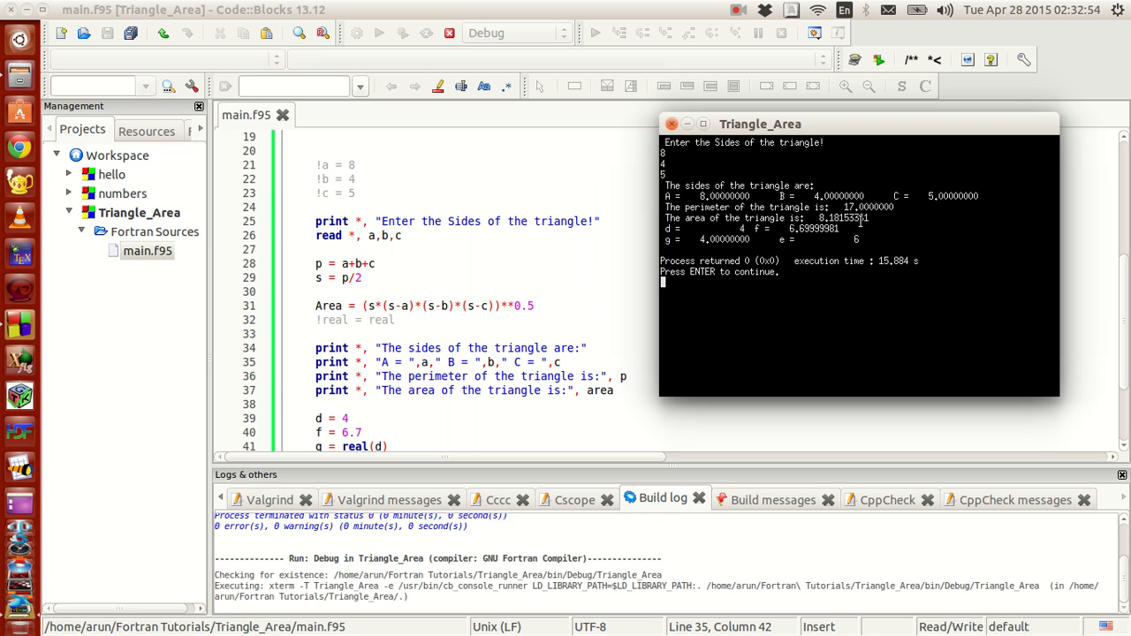
pyautogui.moveTo(730, 251)
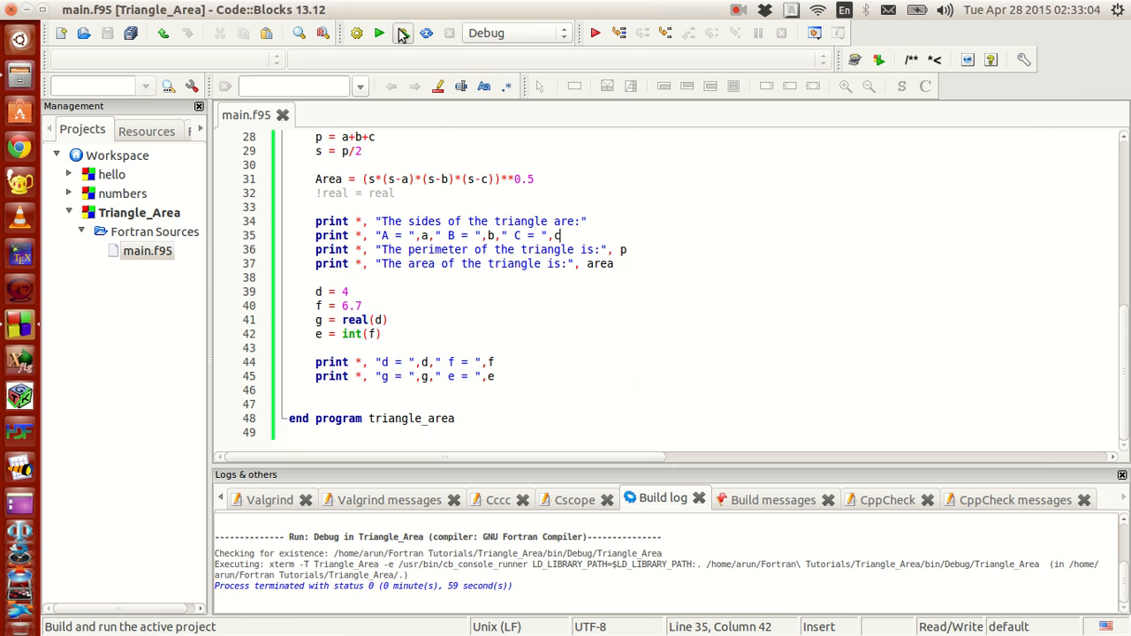
pyautogui.click(378, 33)
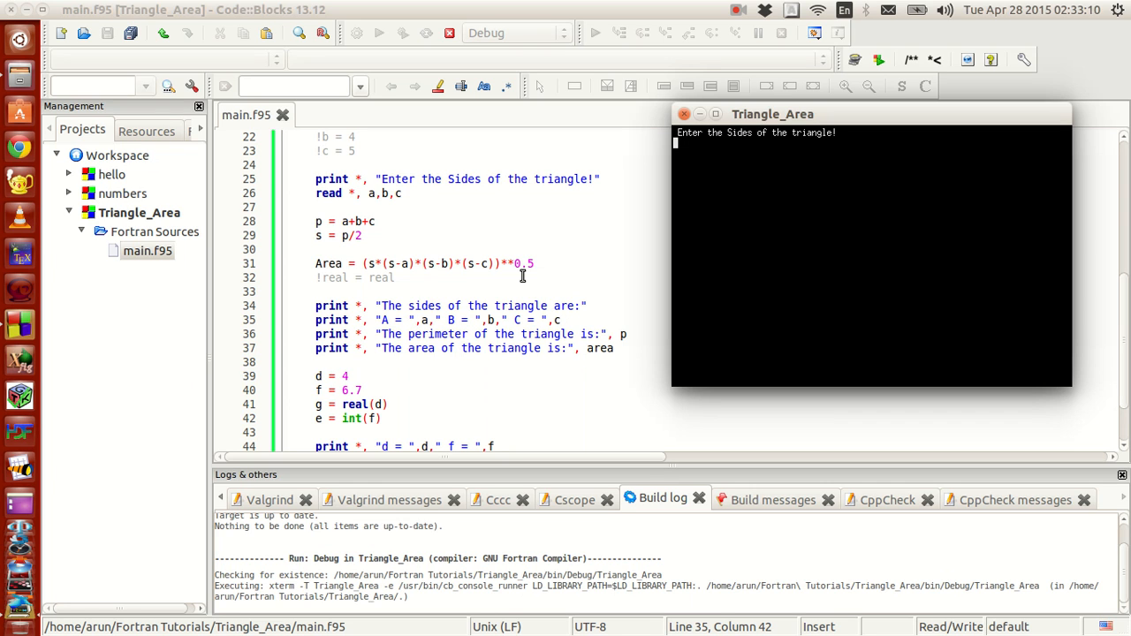
# Type the side lengths separated by commas in the console and submit them.
pyautogui.write('3')
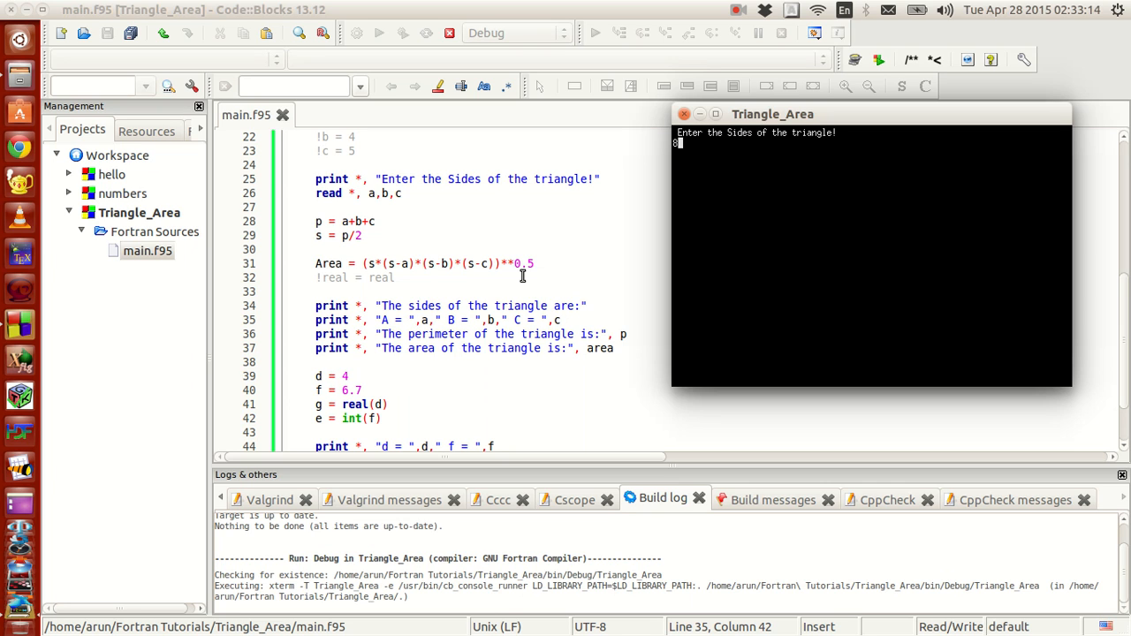
pyautogui.write(',')
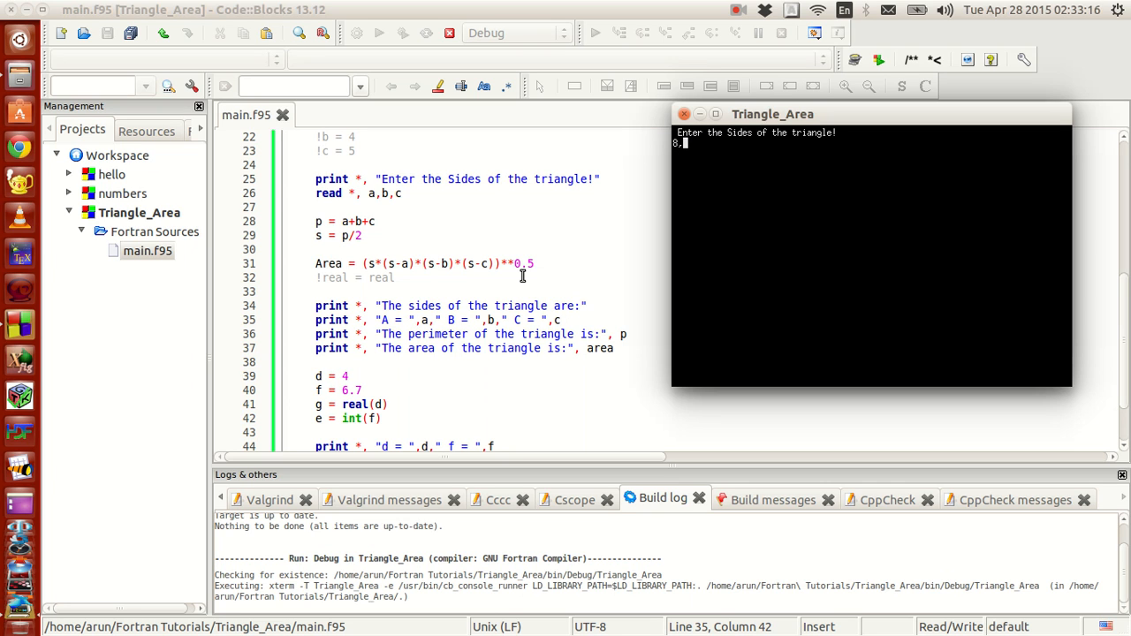
pyautogui.write('4,')
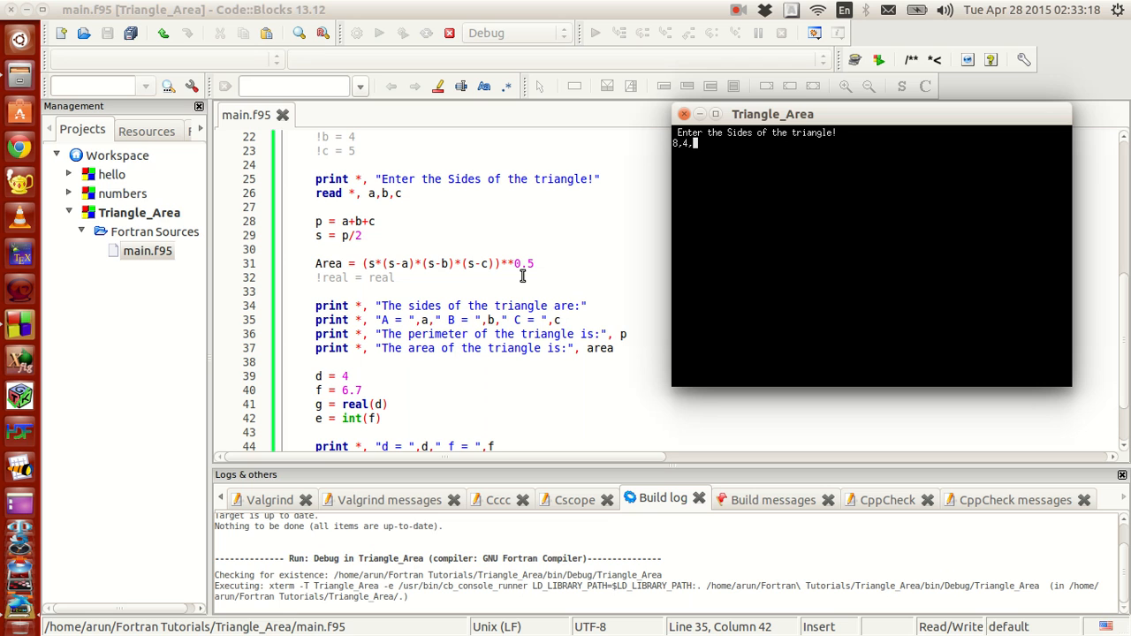
pyautogui.press('Return')
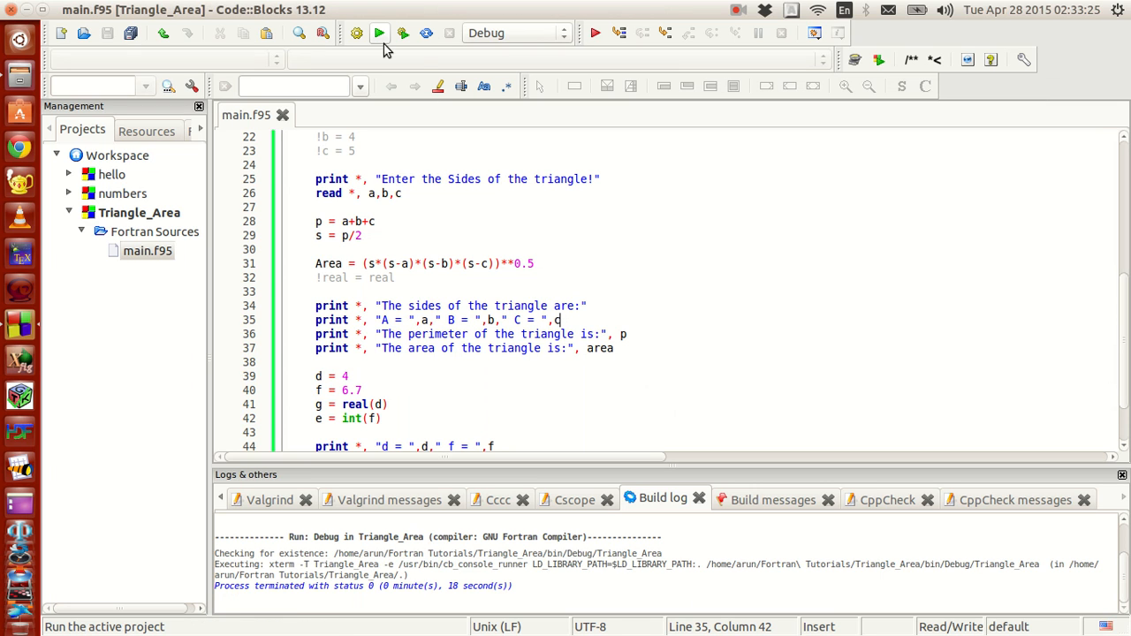
pyautogui.moveTo(379, 33)
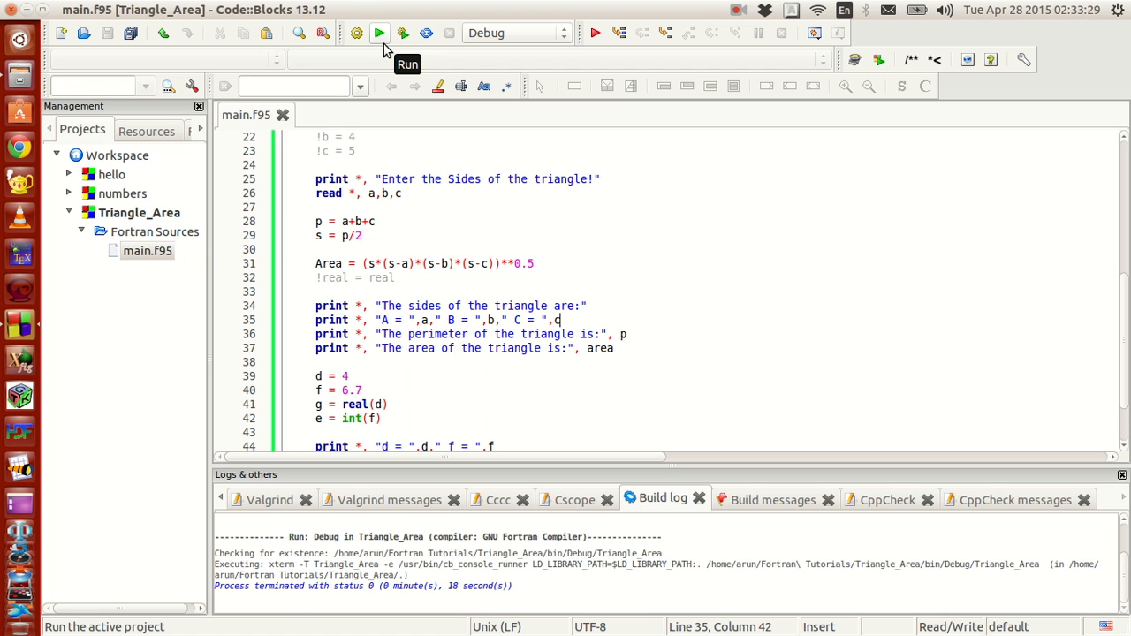
# Run the triangle program again to enter sides 8 4 5 separated by spaces.
pyautogui.click(379, 32)
pyautogui.write('8 4 5')
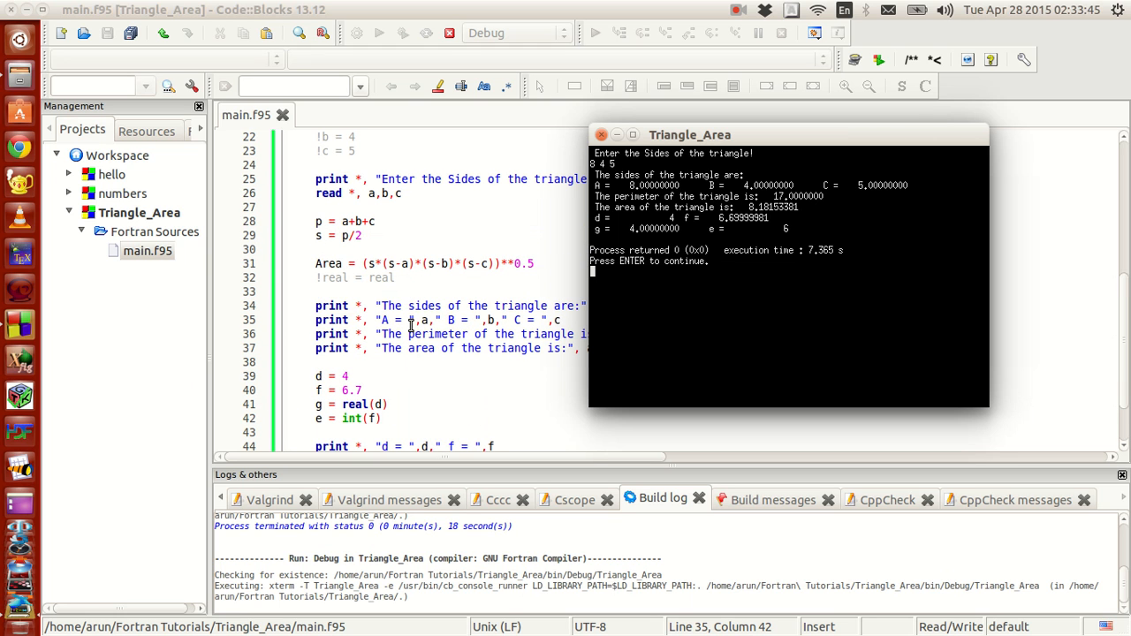
pyautogui.moveTo(426, 282)
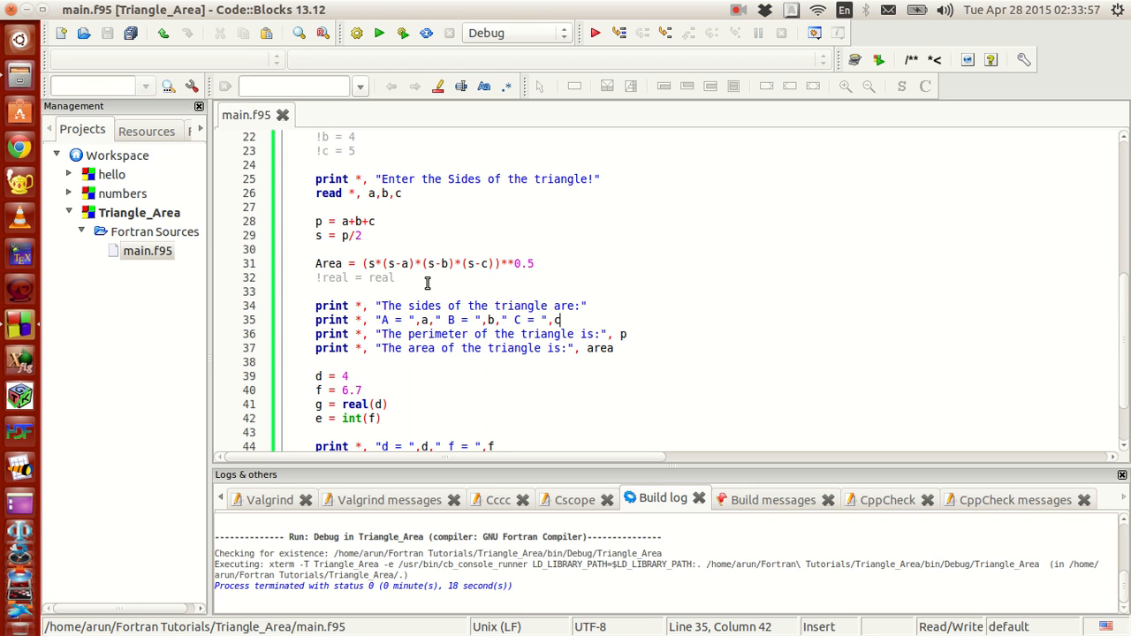
pyautogui.moveTo(454, 248)
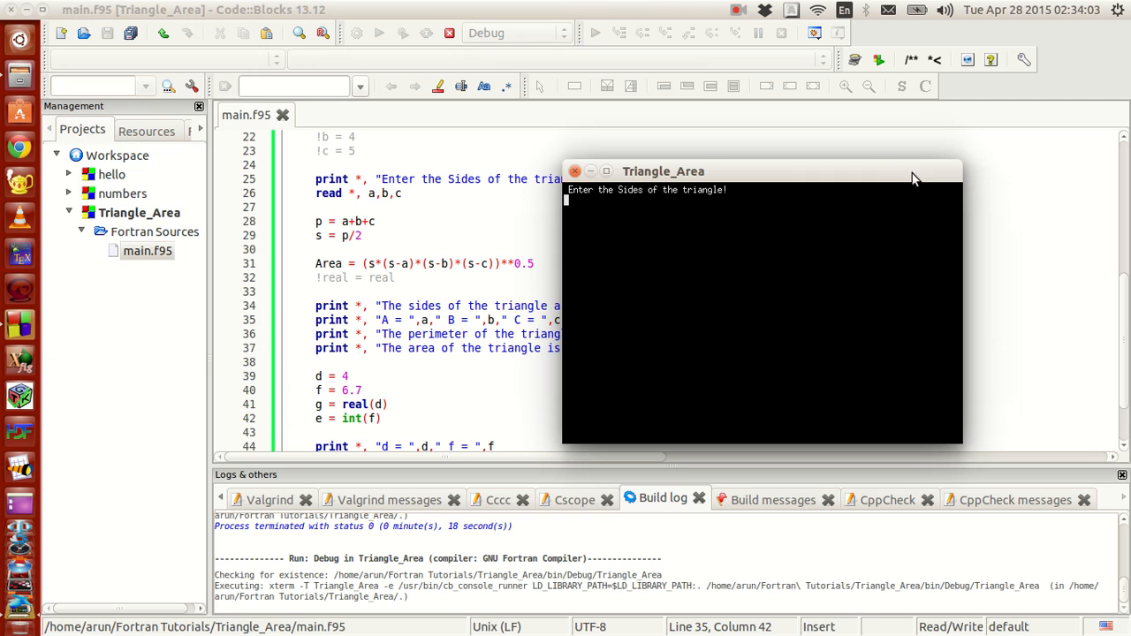
# Enter the repeat-count inputs 8*2, then 5*3 in the next run's console.
pyautogui.write('8')
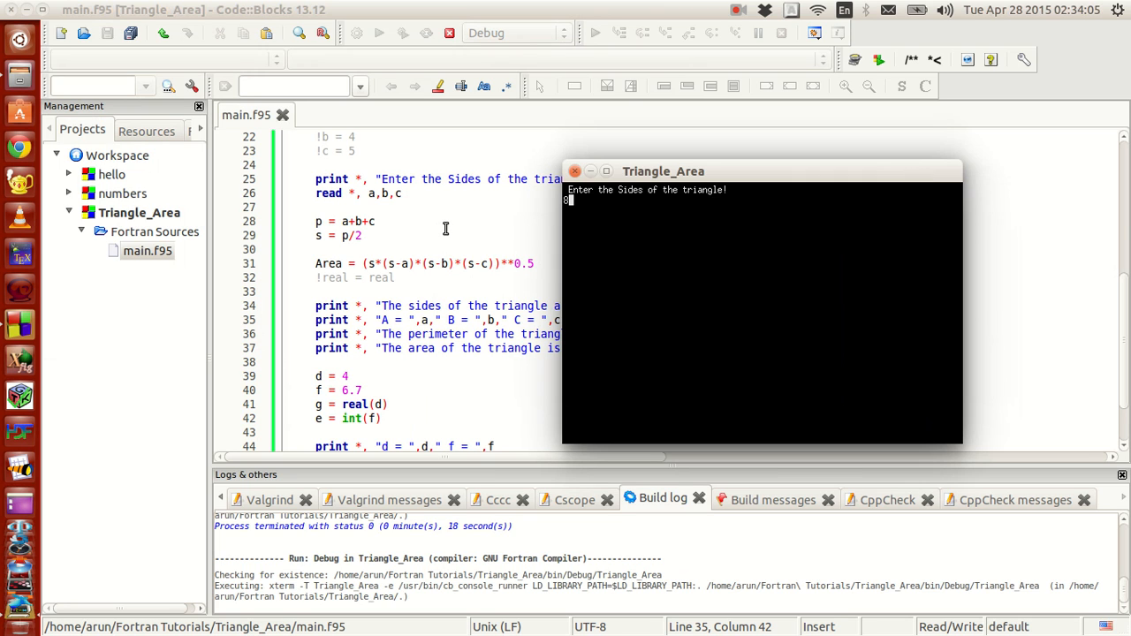
pyautogui.write('*2')
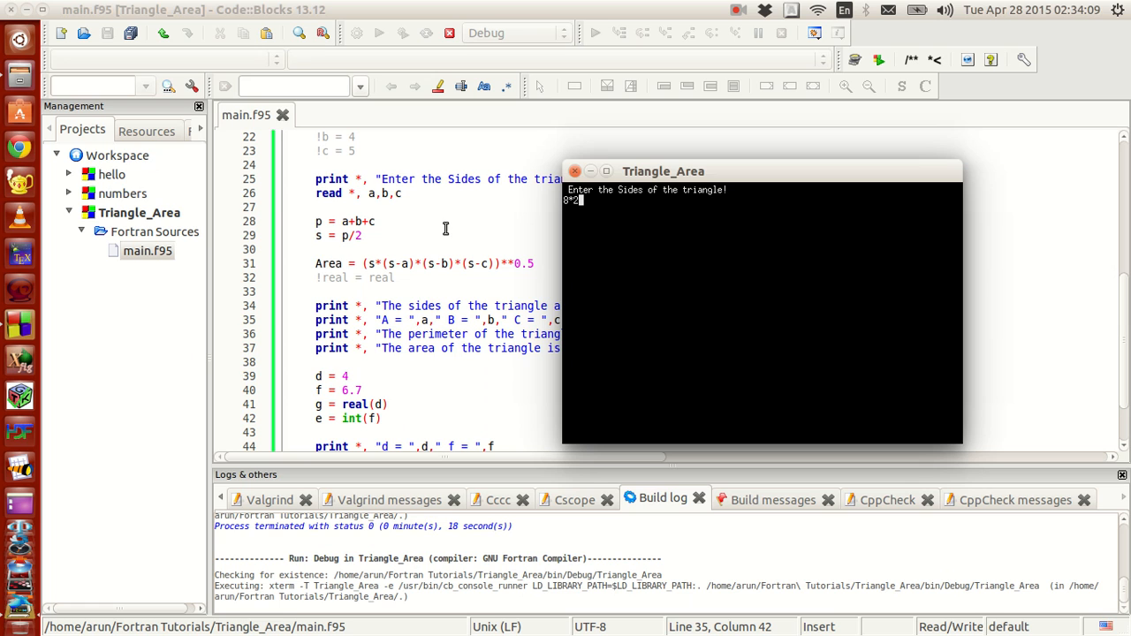
pyautogui.press('Return')
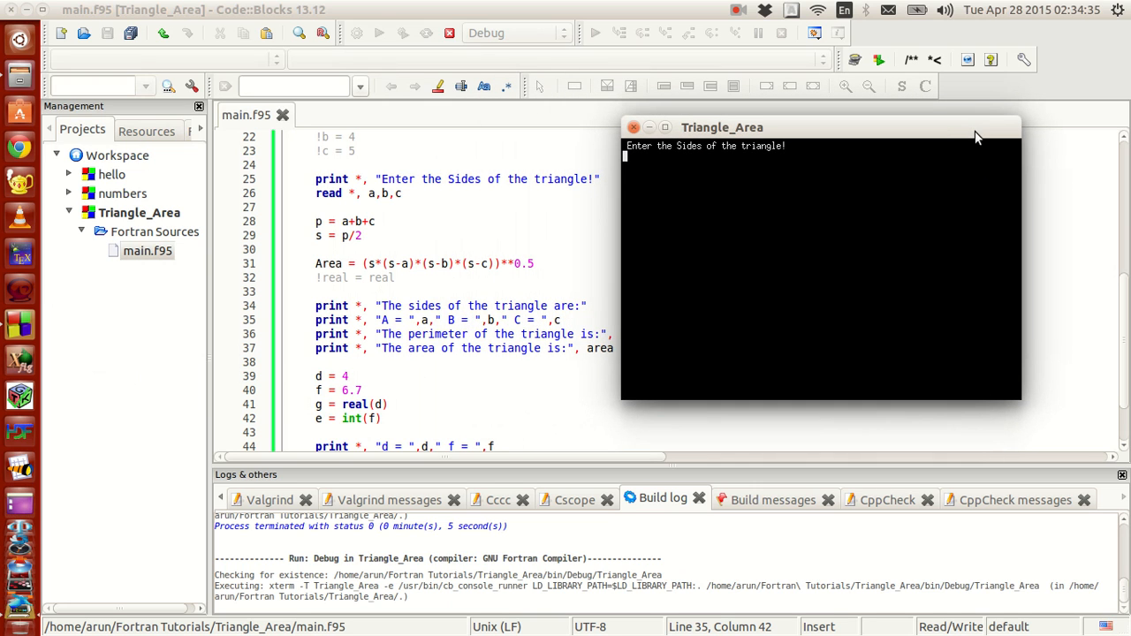
pyautogui.write('5*3')
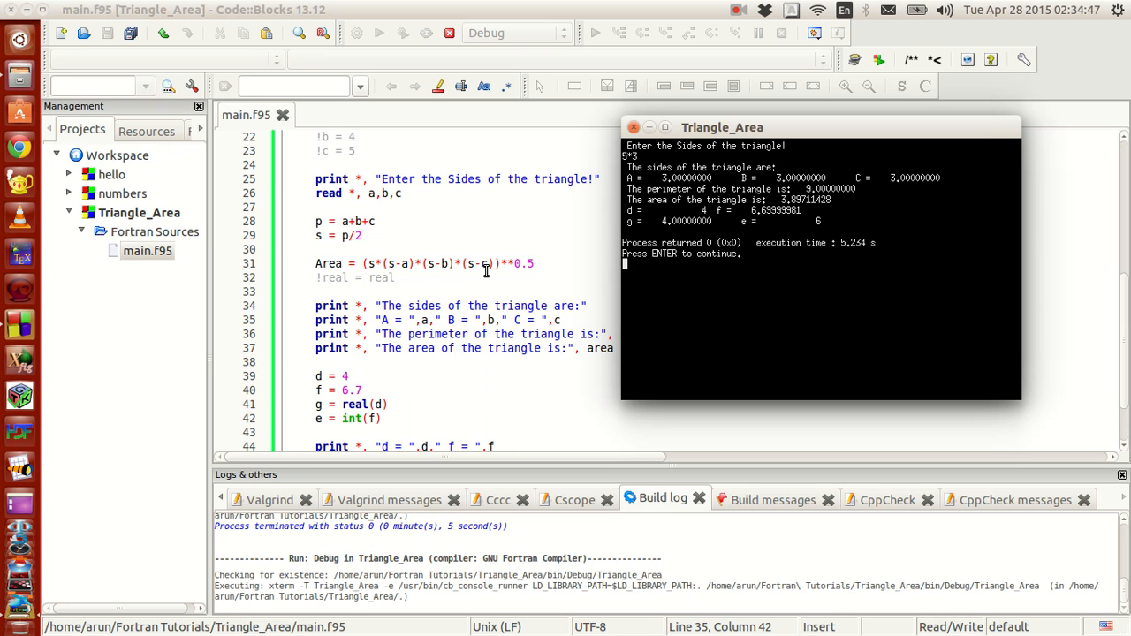
pyautogui.moveTo(460, 255)
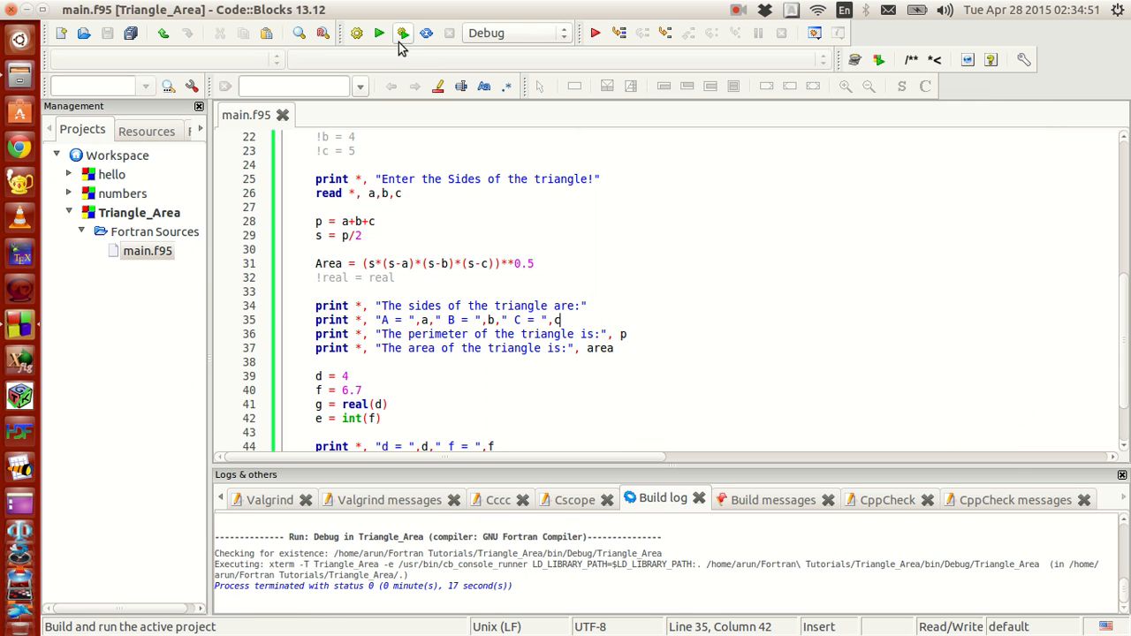
# Build and run the program again and enter 7*8 as the side input.
pyautogui.click(379, 32)
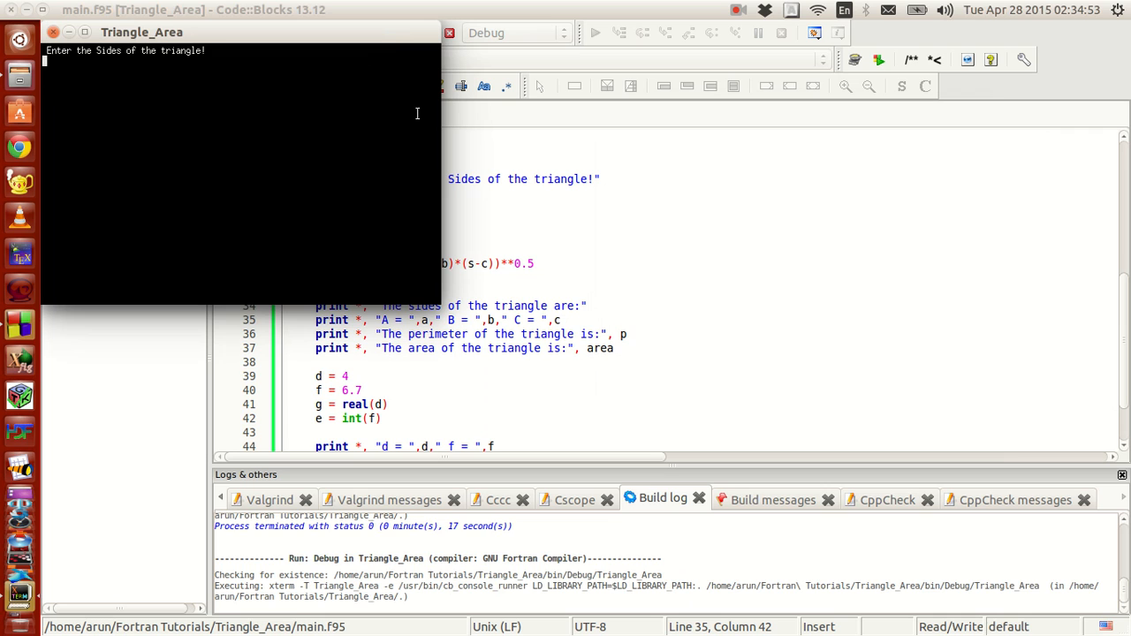
pyautogui.write('7')
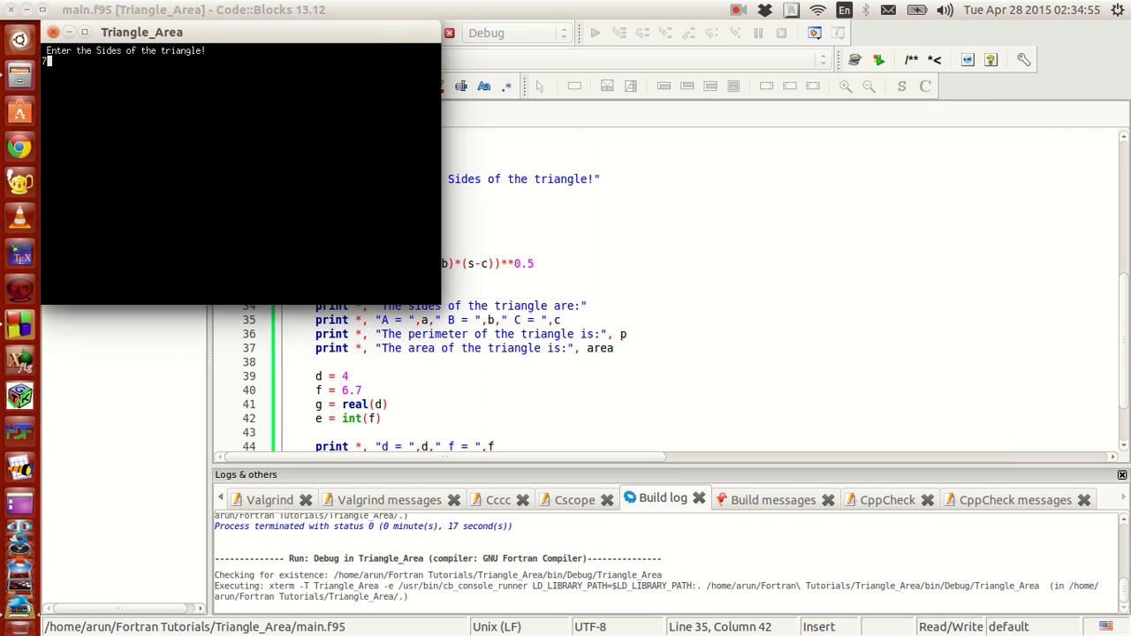
pyautogui.write('8')
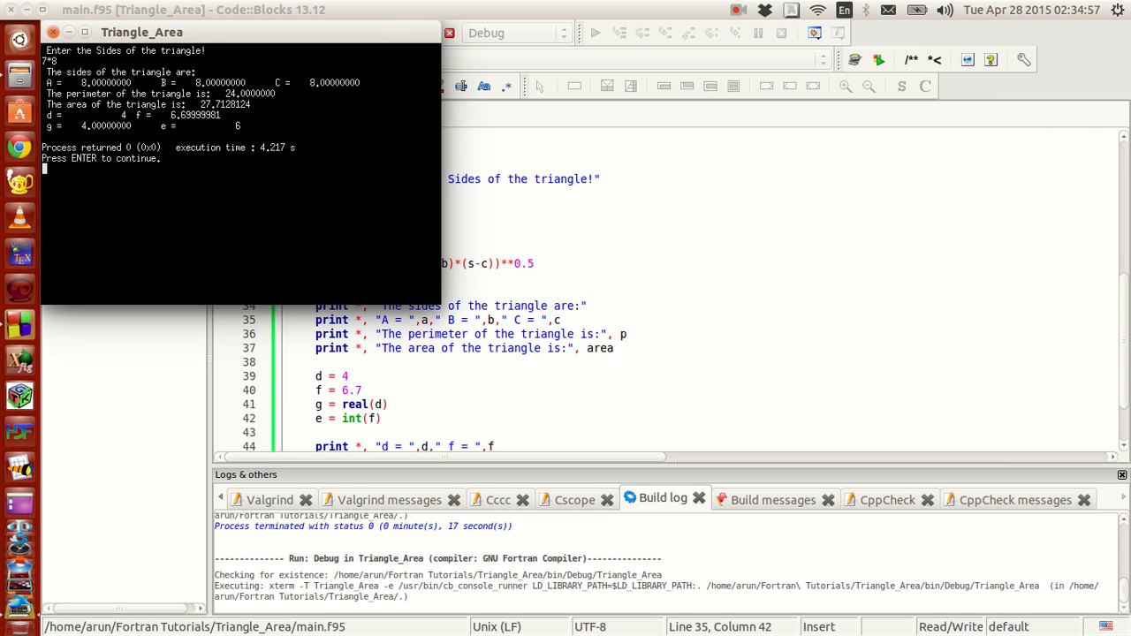
pyautogui.moveTo(369, 36)
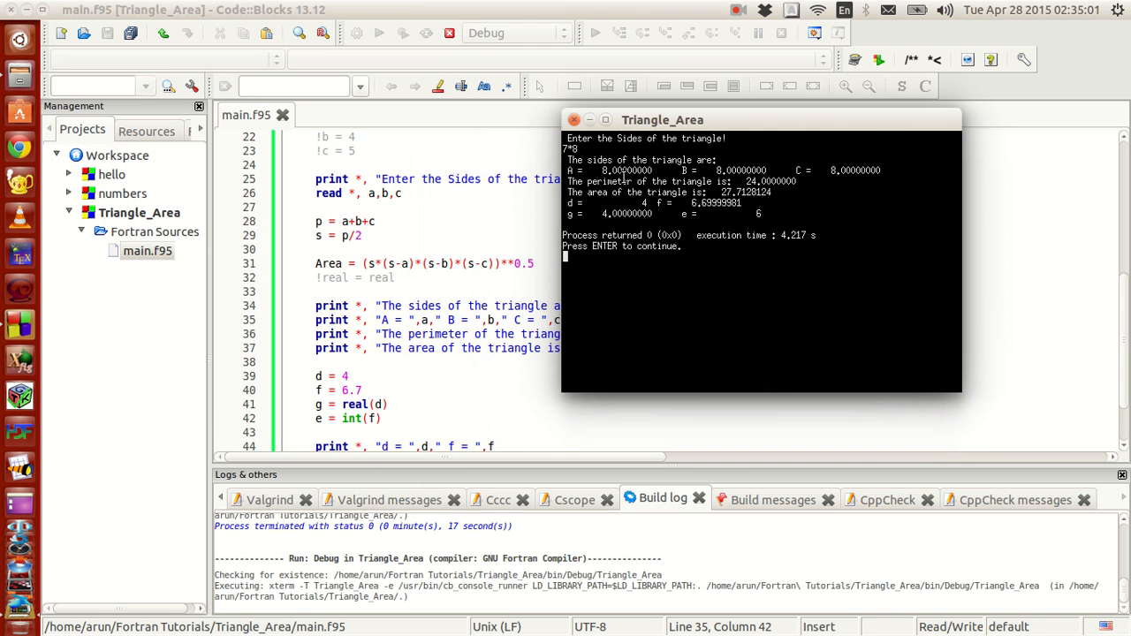
pyautogui.moveTo(561, 174)
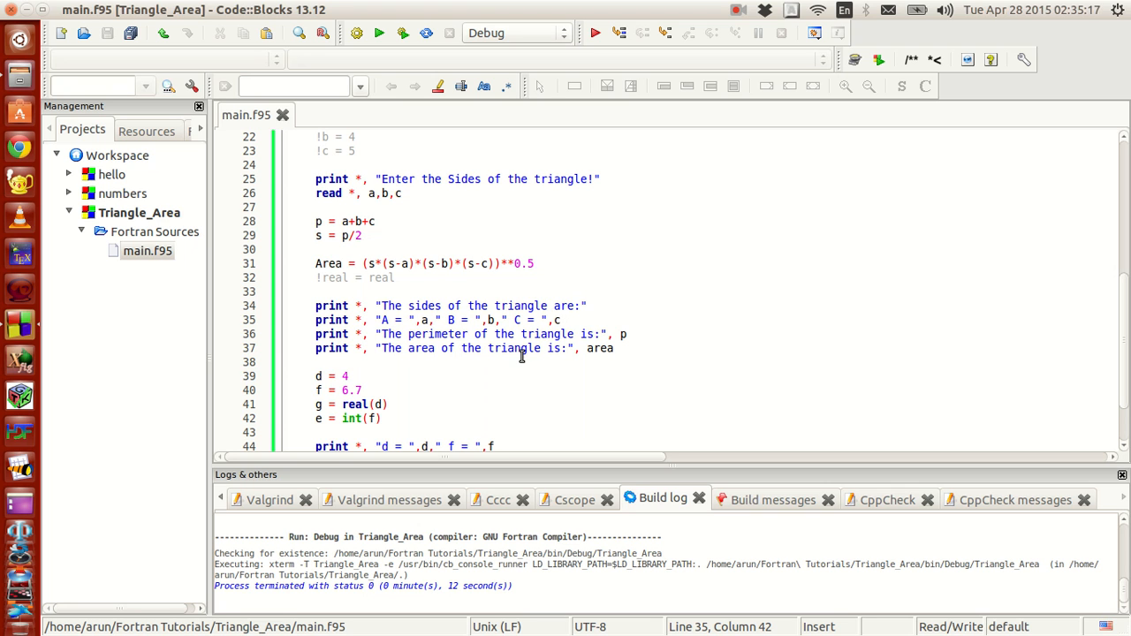
pyautogui.moveTo(492, 234)
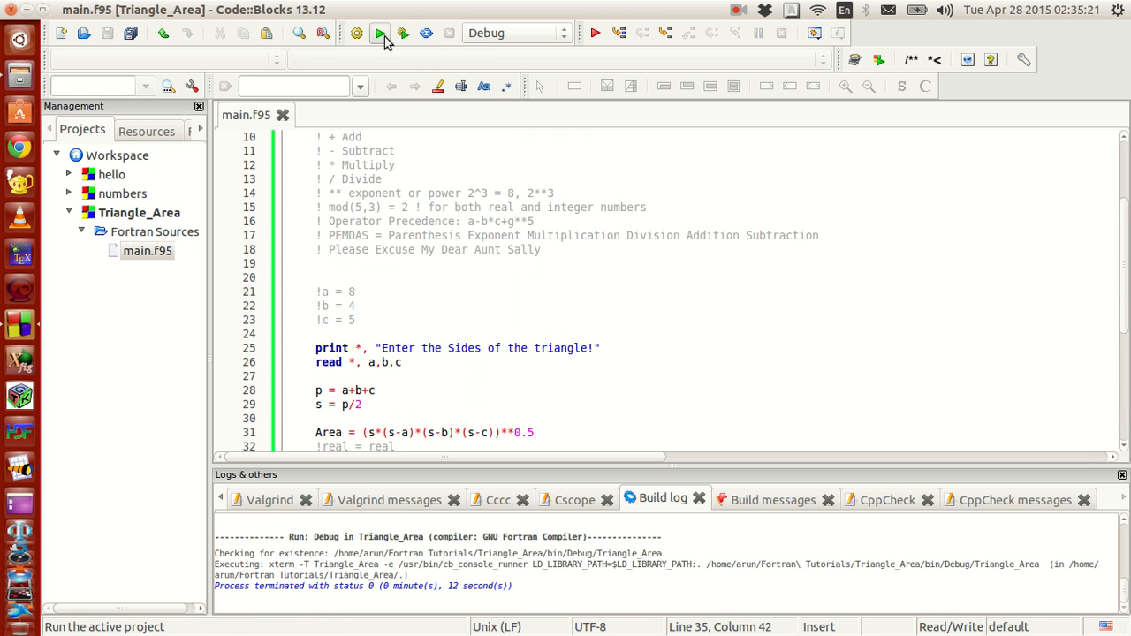
# Run the triangle program, entering sides 5, 12 and 13 on separate lines.
pyautogui.click(379, 33)
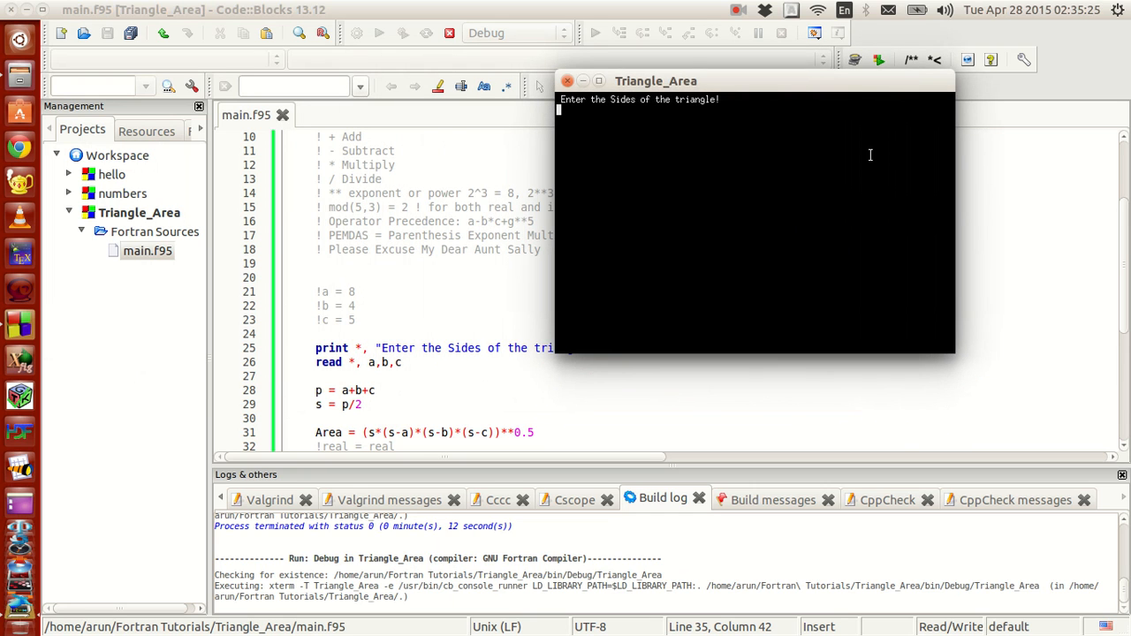
pyautogui.write('5')
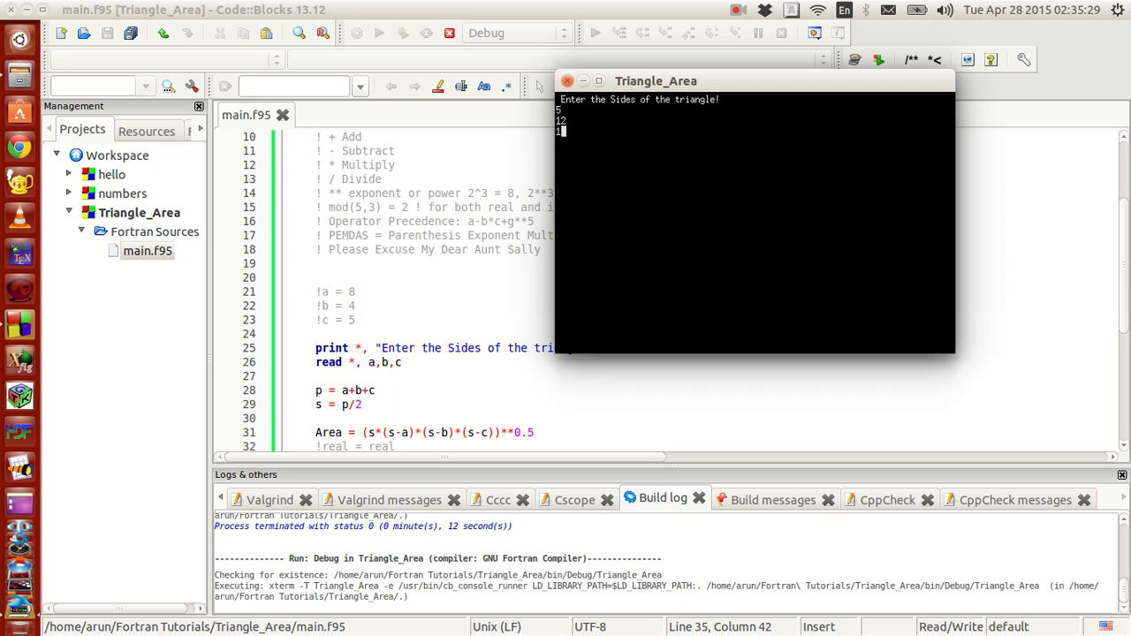
pyautogui.write('13')
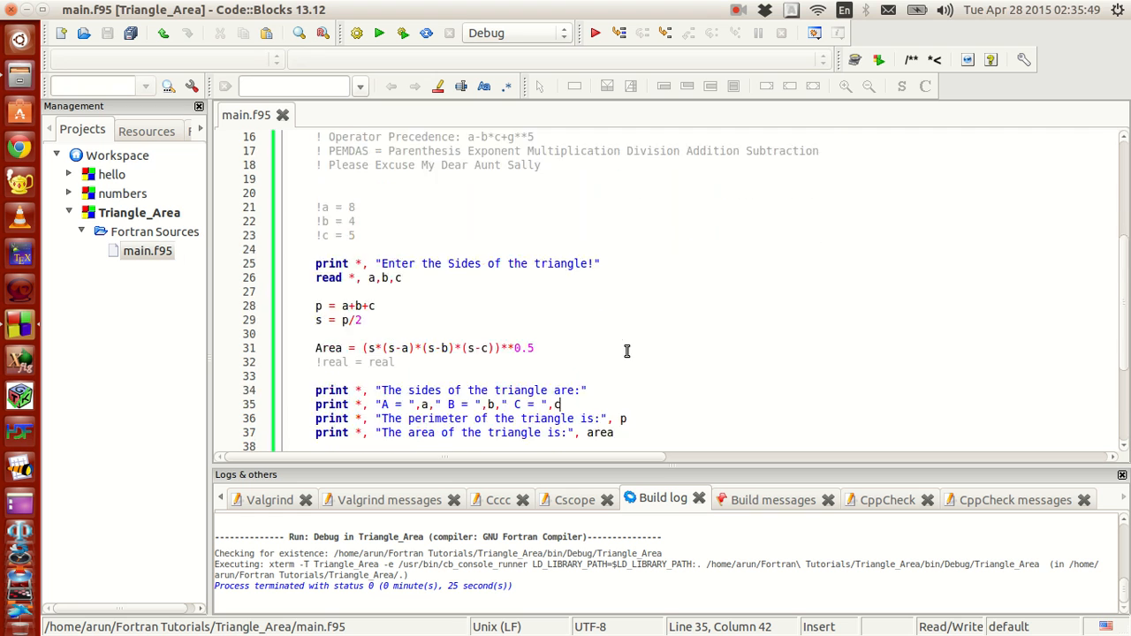
pyautogui.scroll(-3)
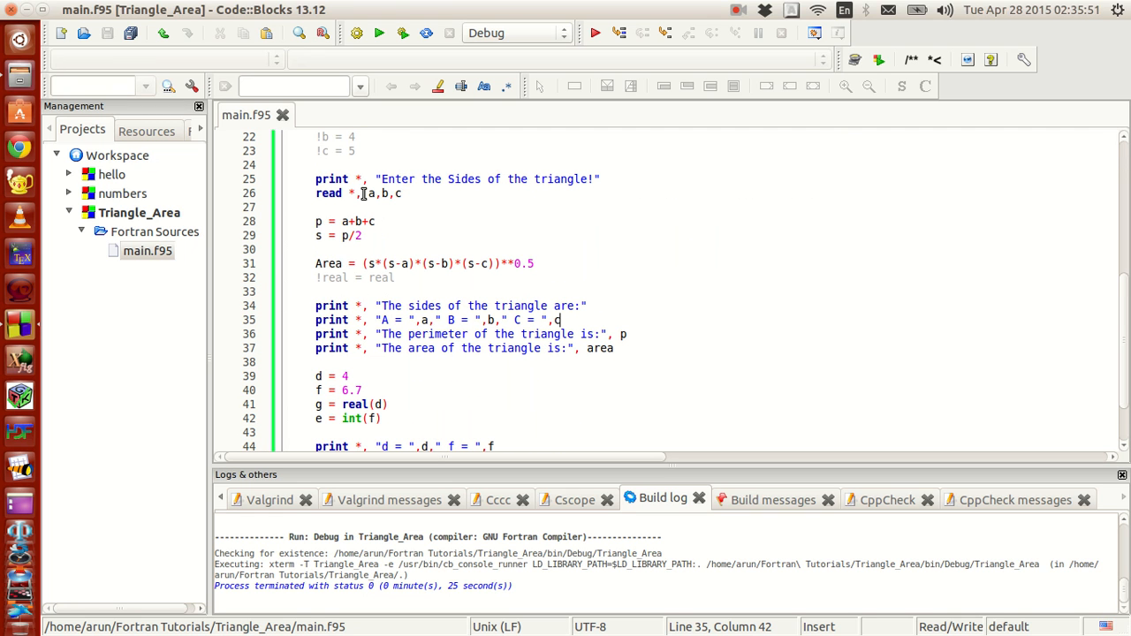
pyautogui.moveTo(407, 208)
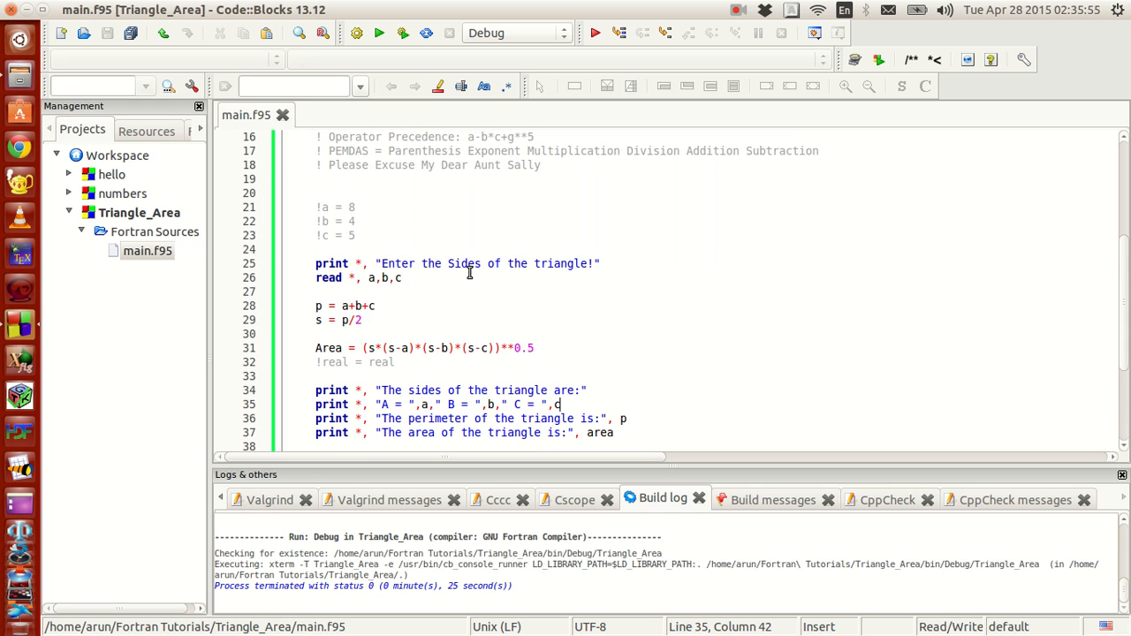
pyautogui.scroll(-3)
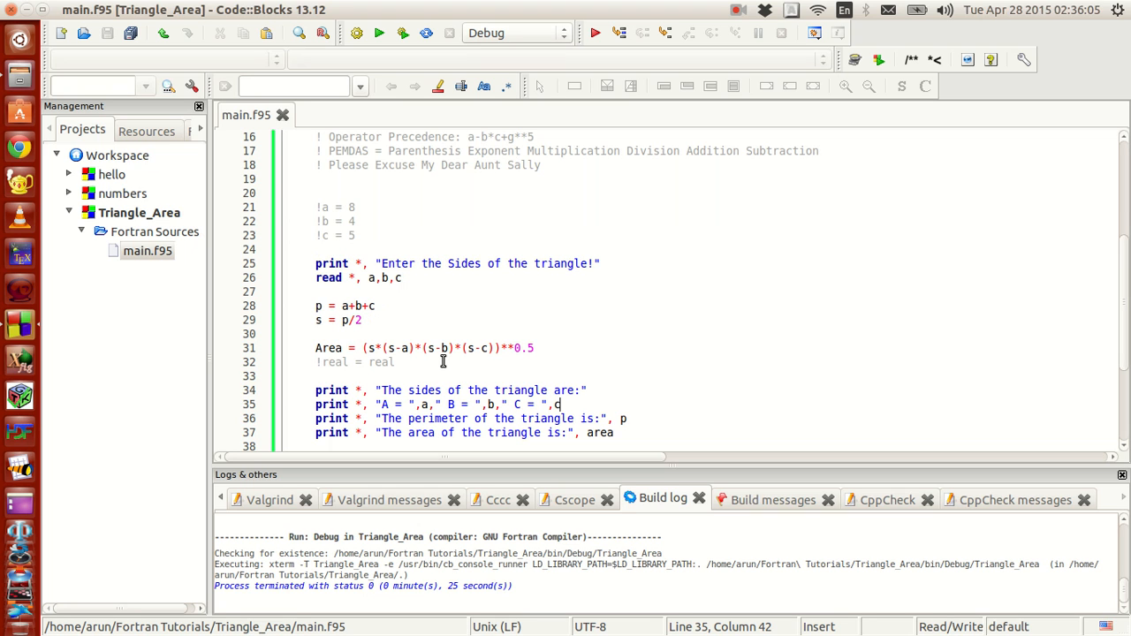
pyautogui.moveTo(733, 9)
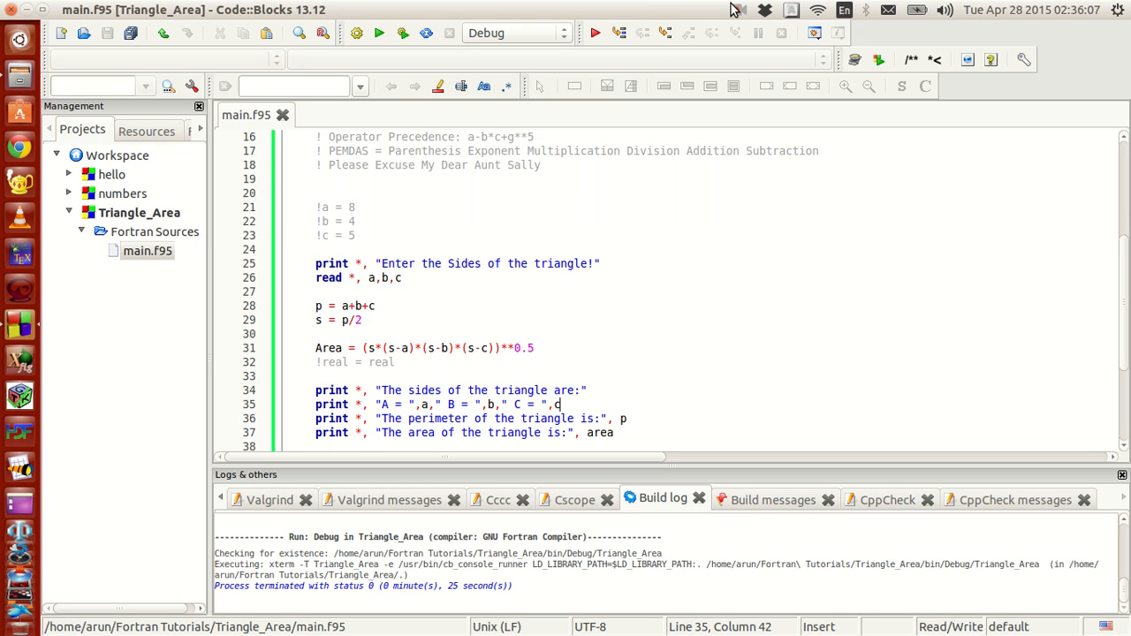